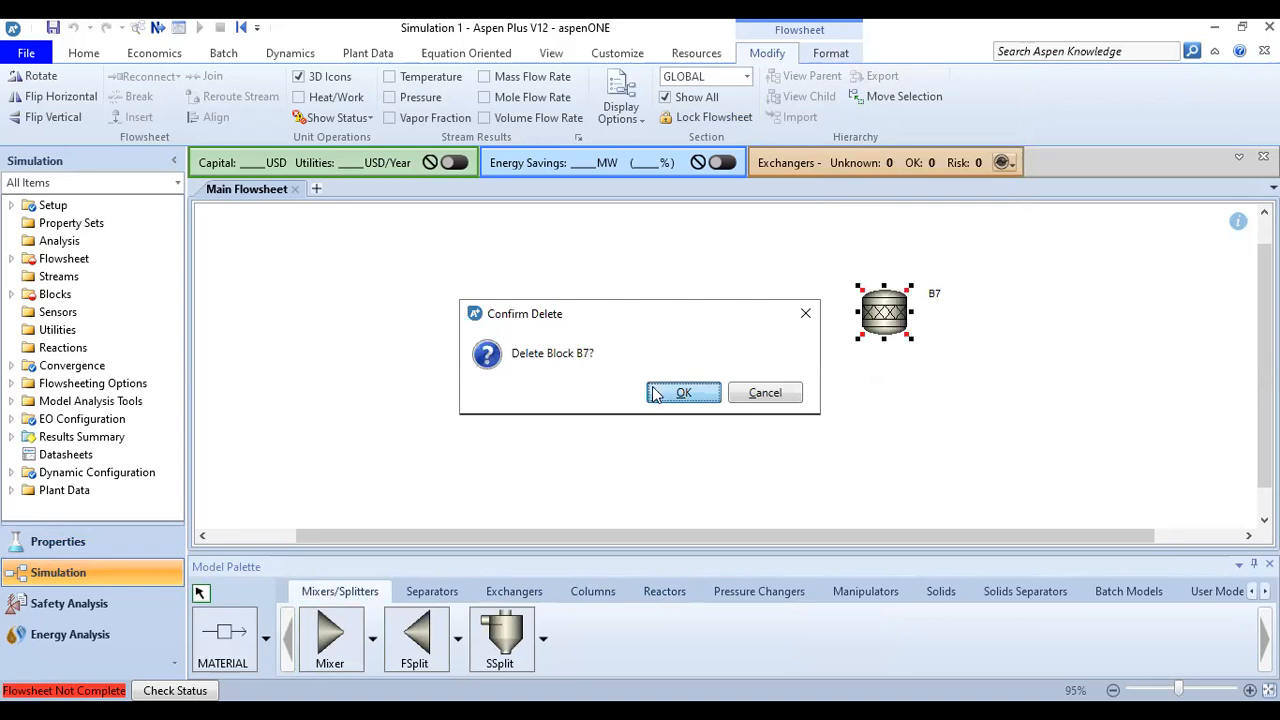
# - Delete block B7, then browse the Model Palette to the Reactors models
pyautogui.click(683, 392)
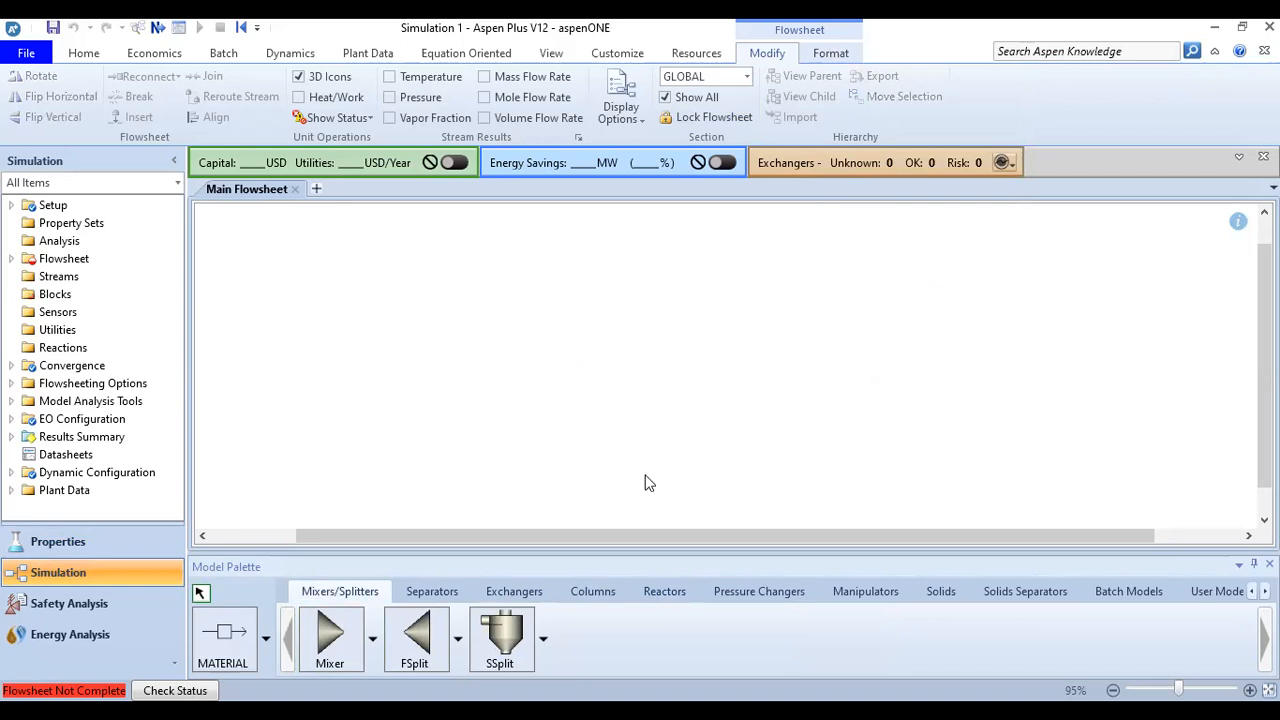
pyautogui.moveTo(428, 574)
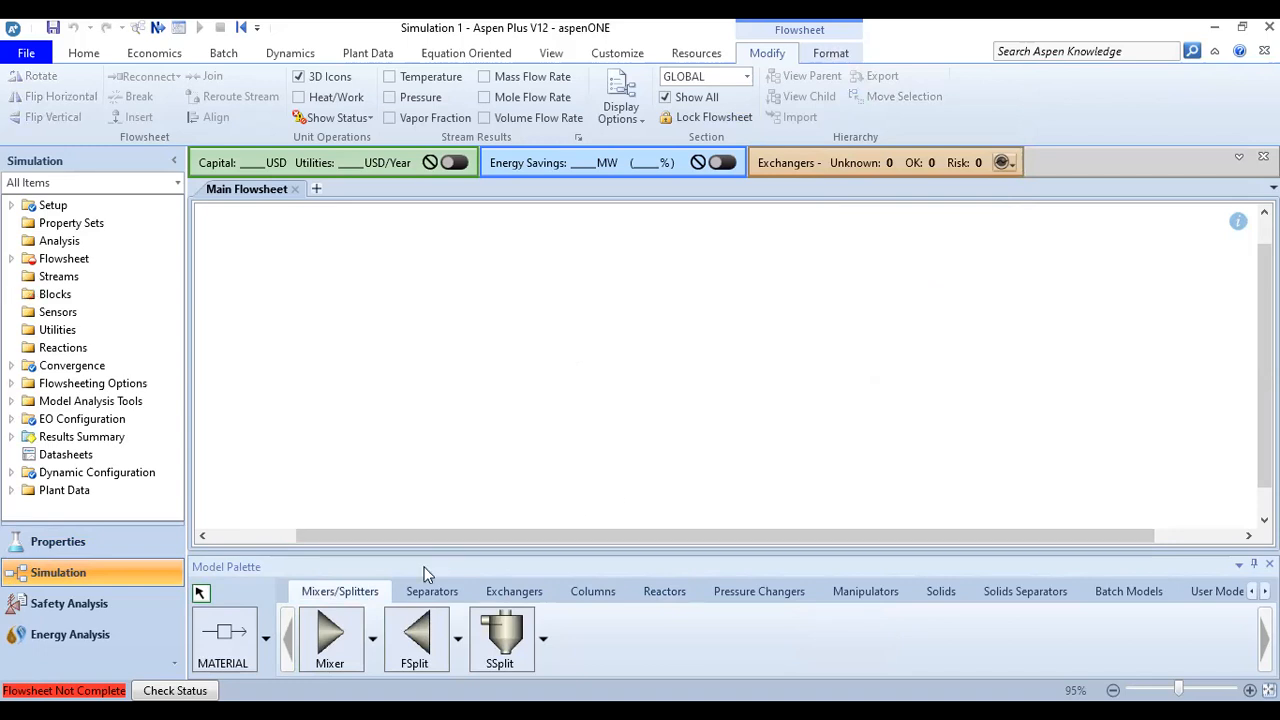
pyautogui.moveTo(257, 600)
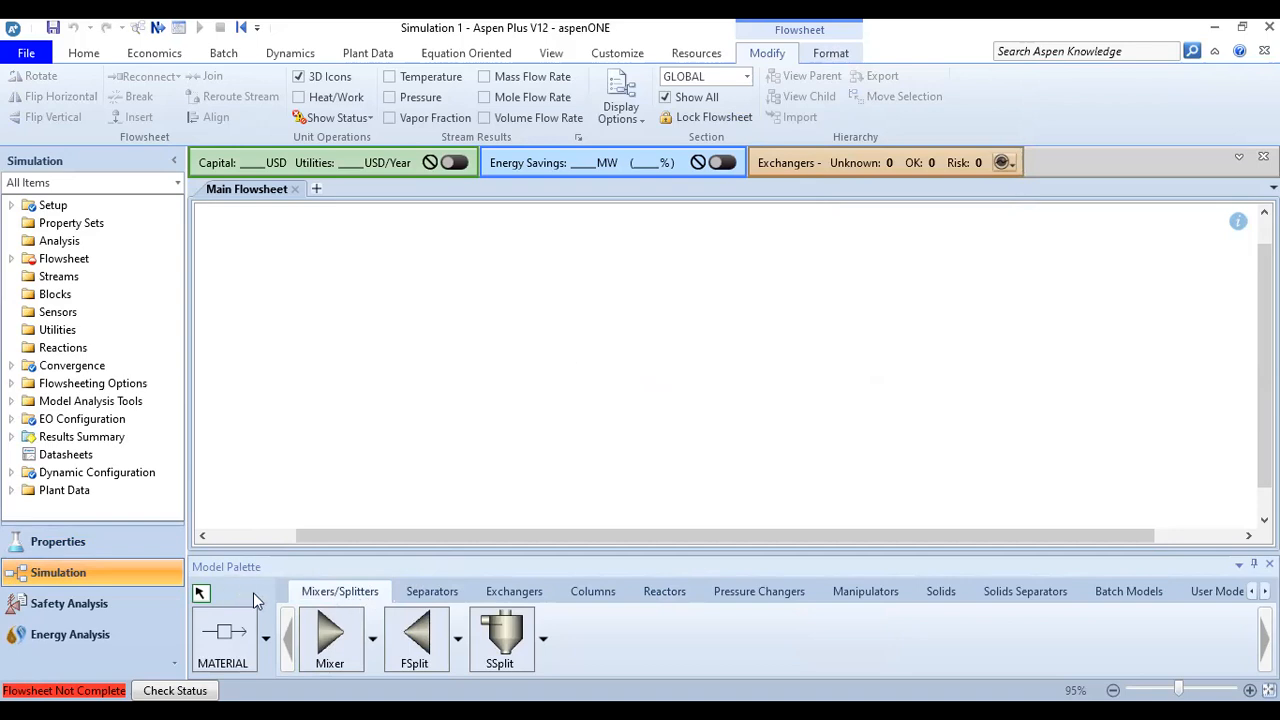
pyautogui.moveTo(372, 600)
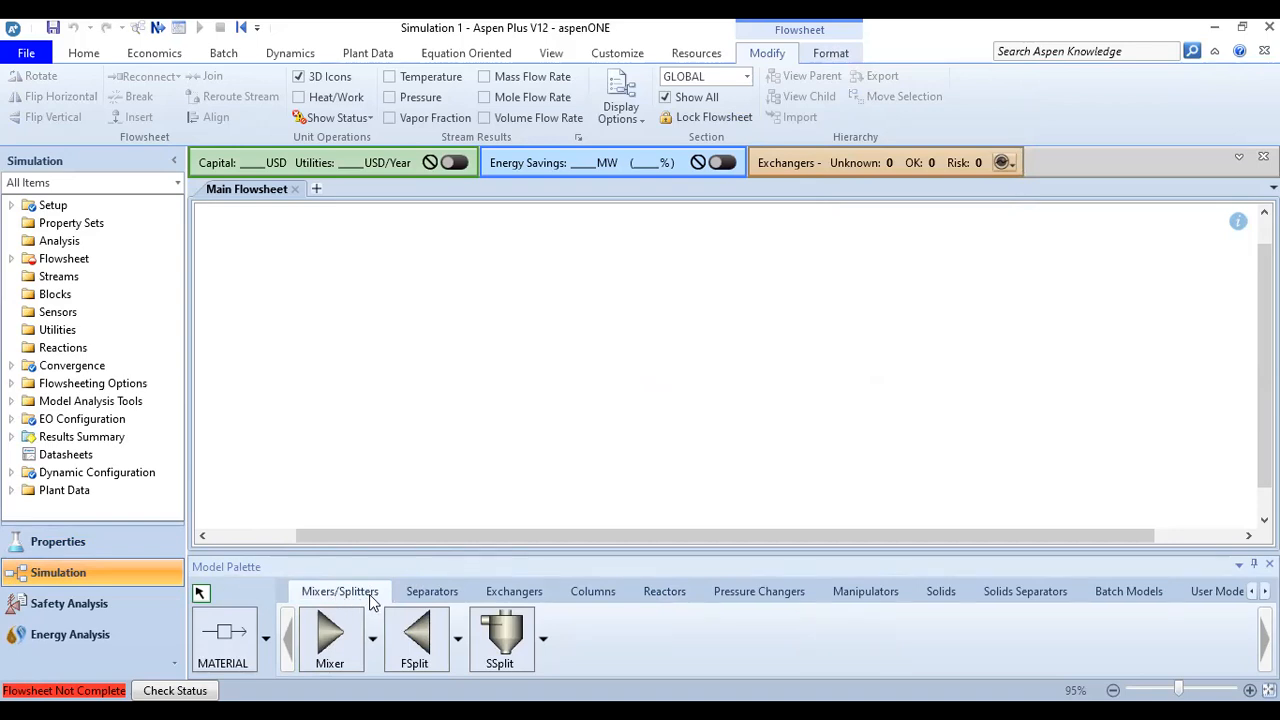
pyautogui.click(513, 591)
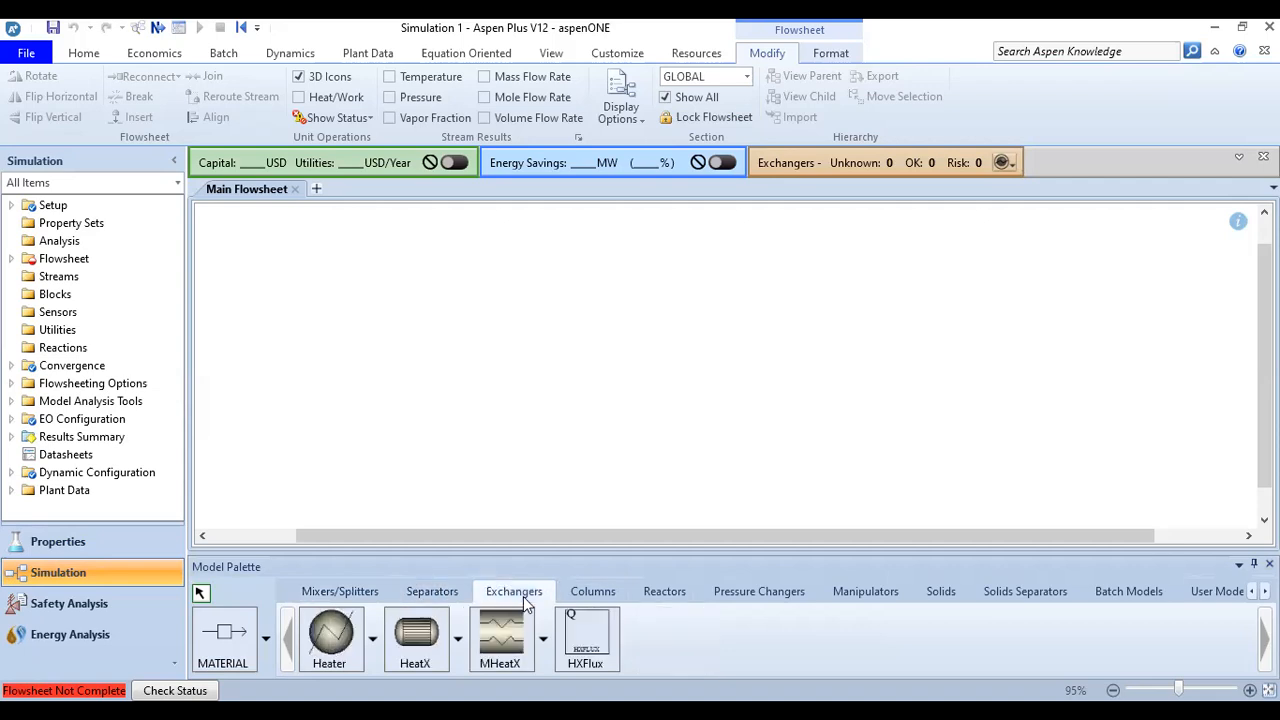
pyautogui.click(592, 591)
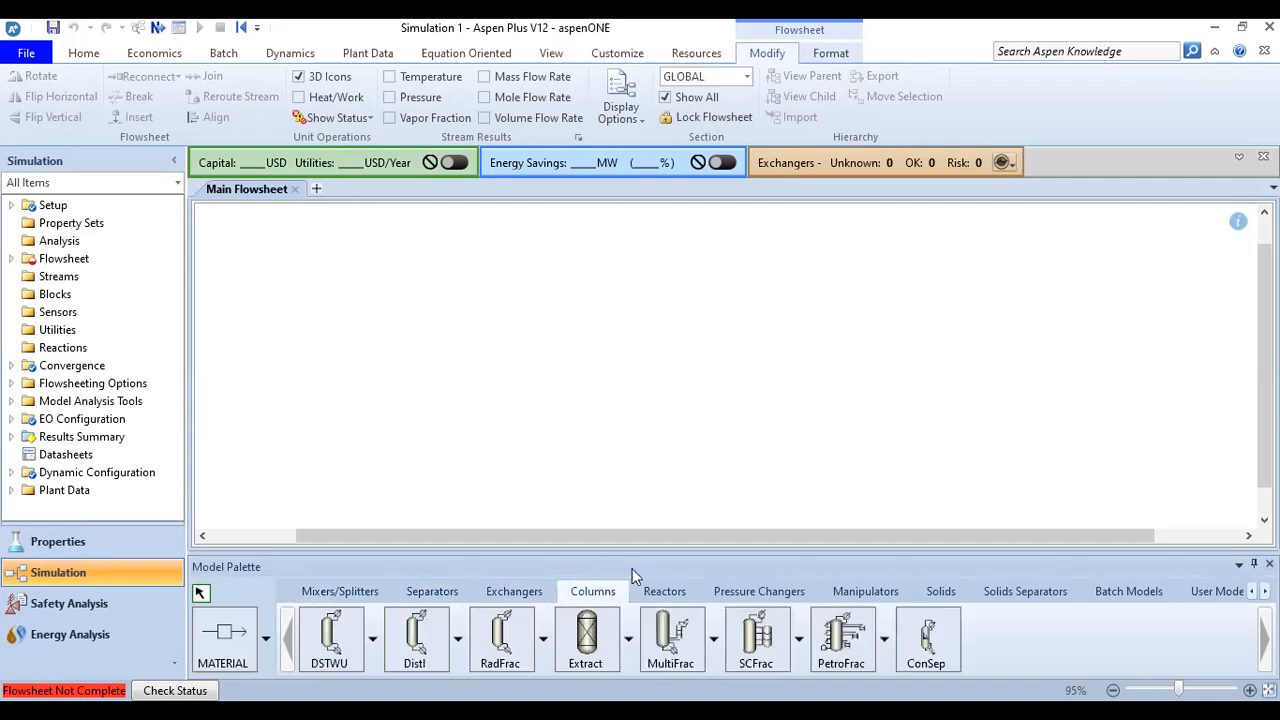
pyautogui.moveTo(666, 601)
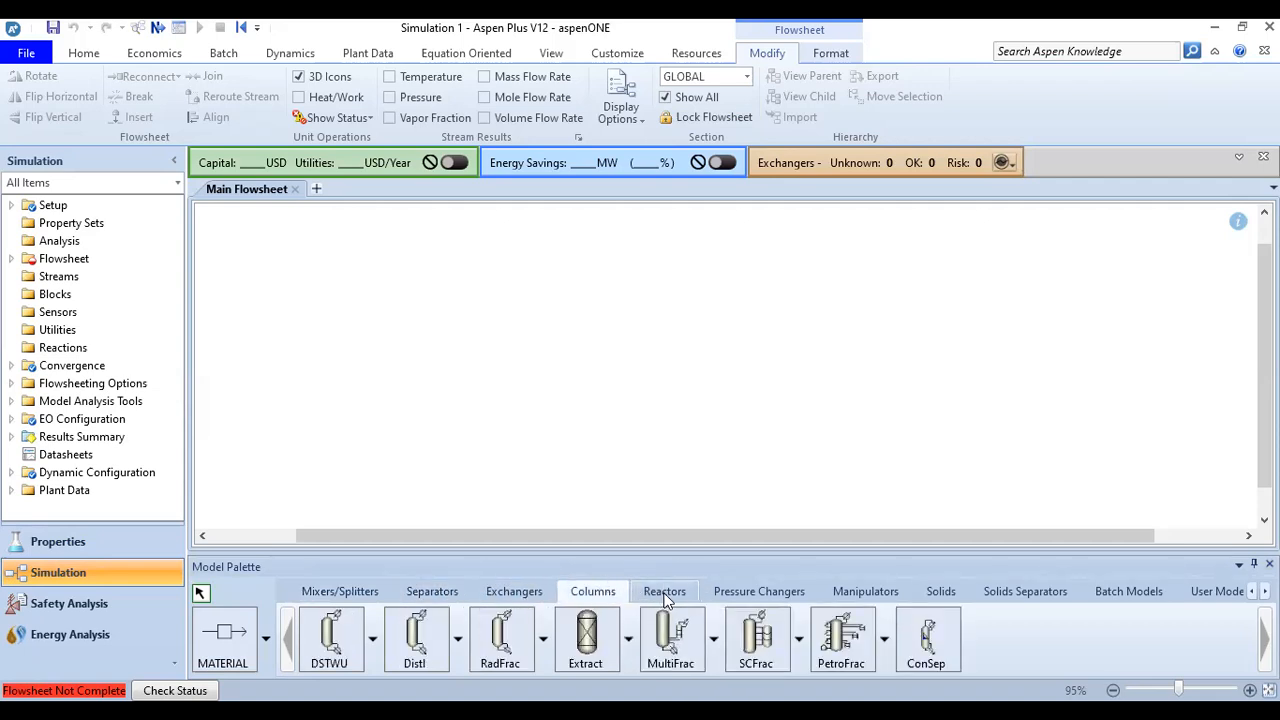
pyautogui.click(664, 591)
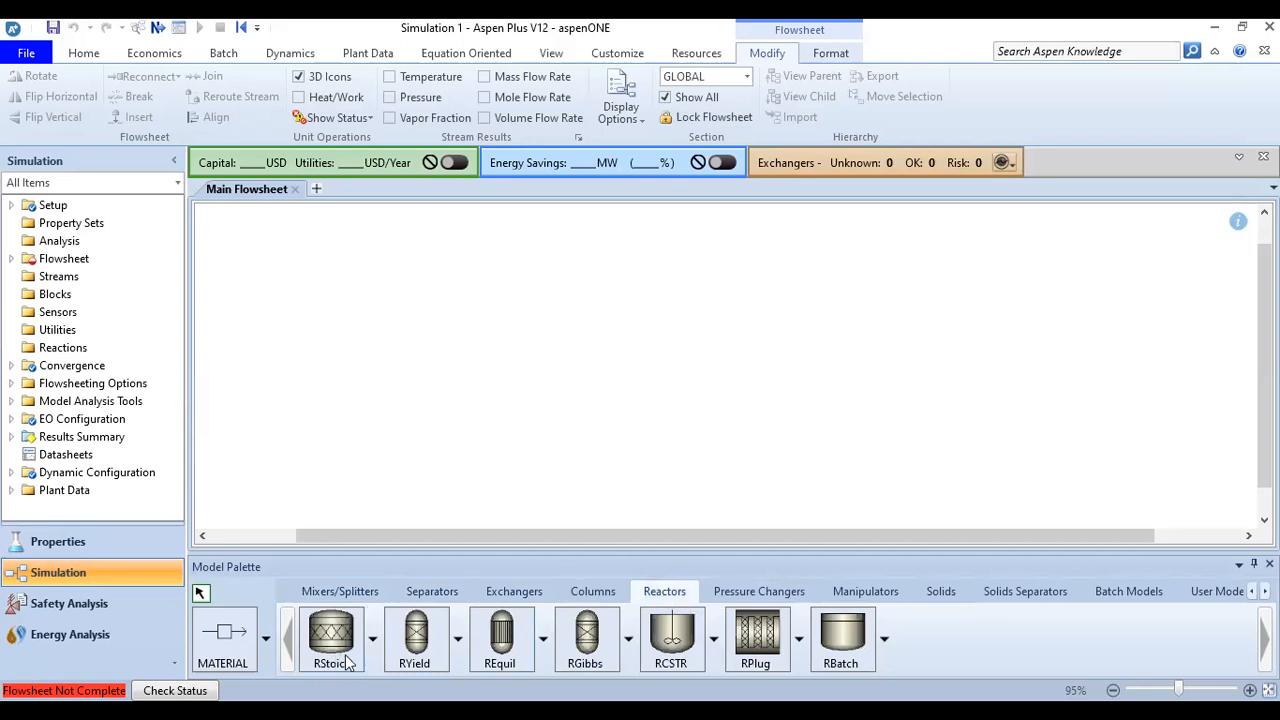
pyautogui.moveTo(510, 640)
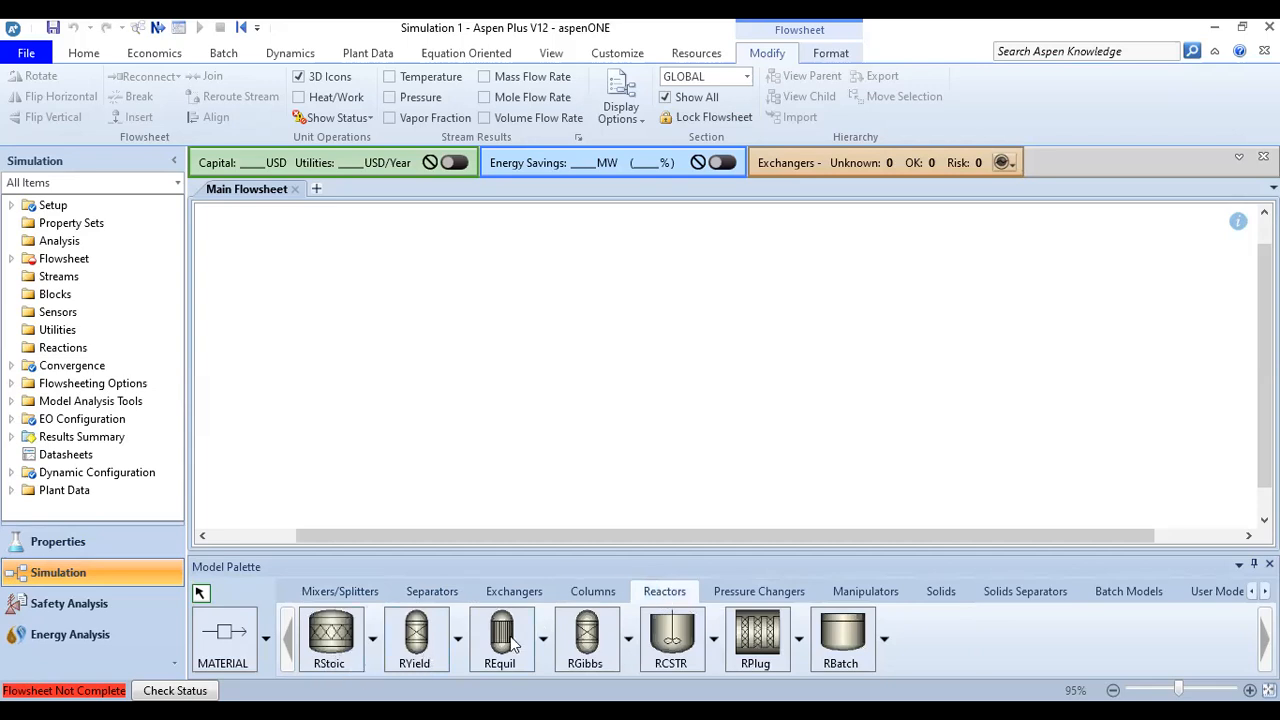
pyautogui.moveTo(599, 640)
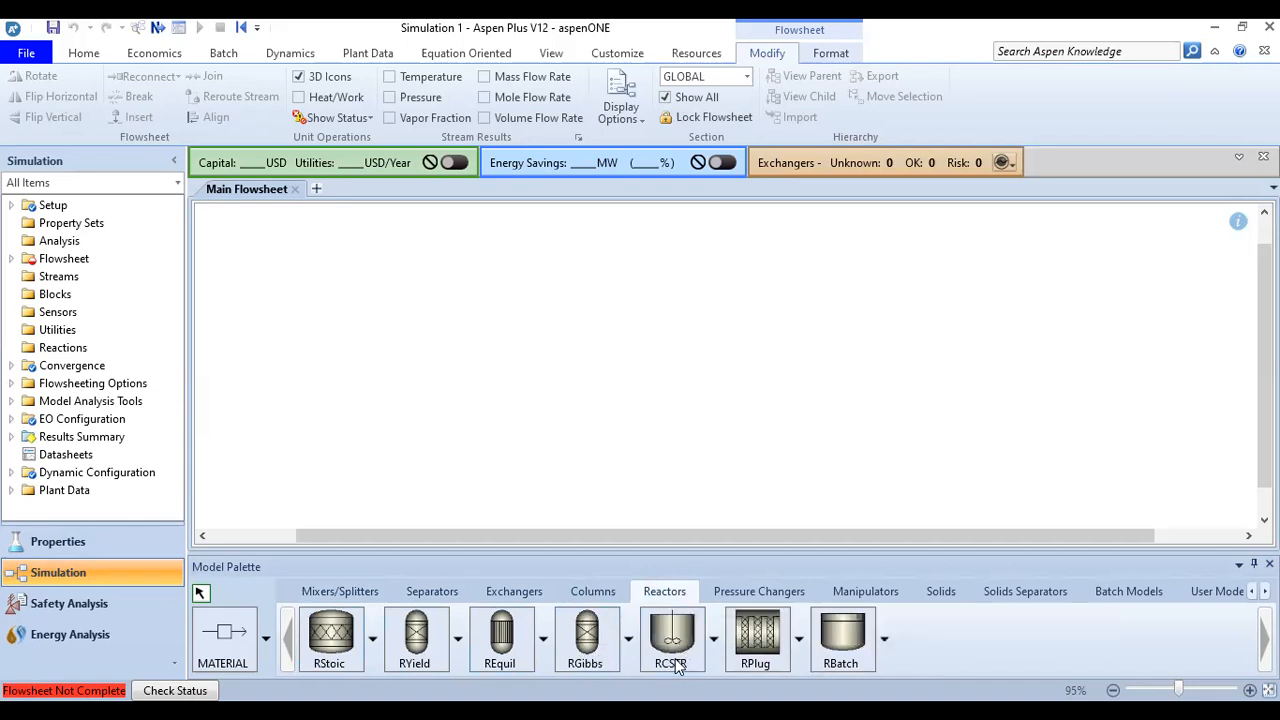
pyautogui.moveTo(693, 676)
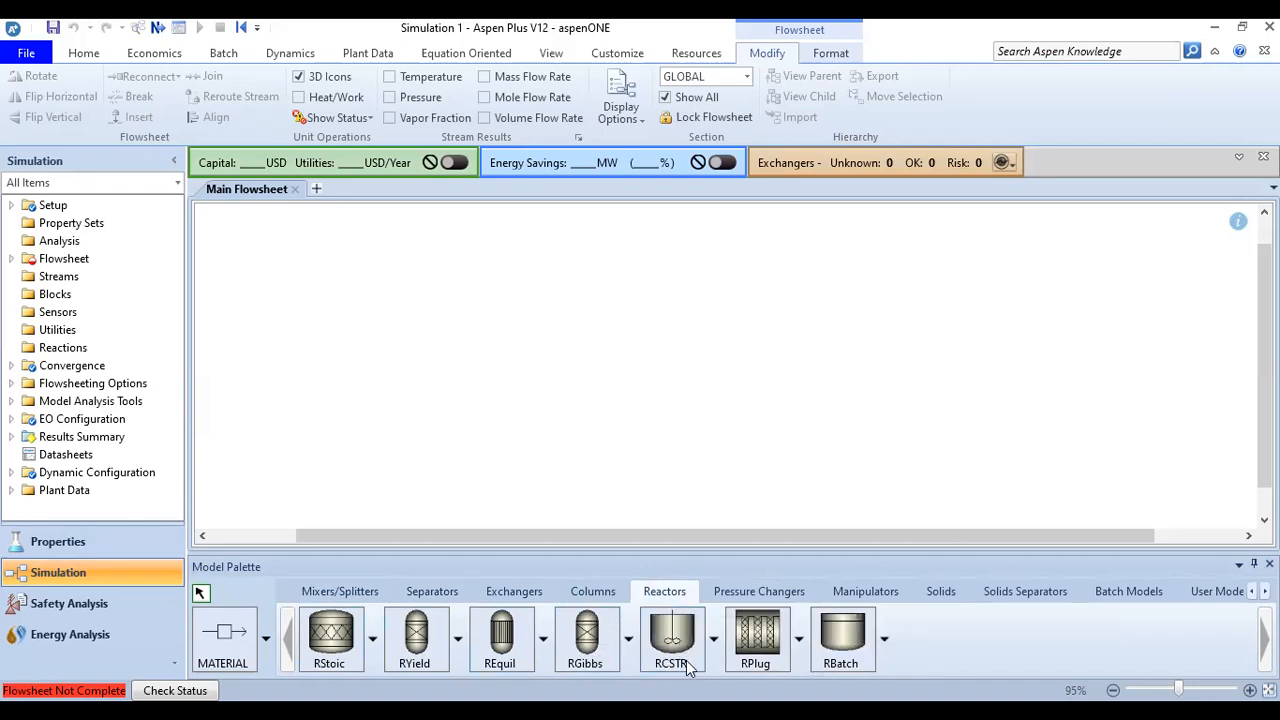
pyautogui.moveTo(890, 653)
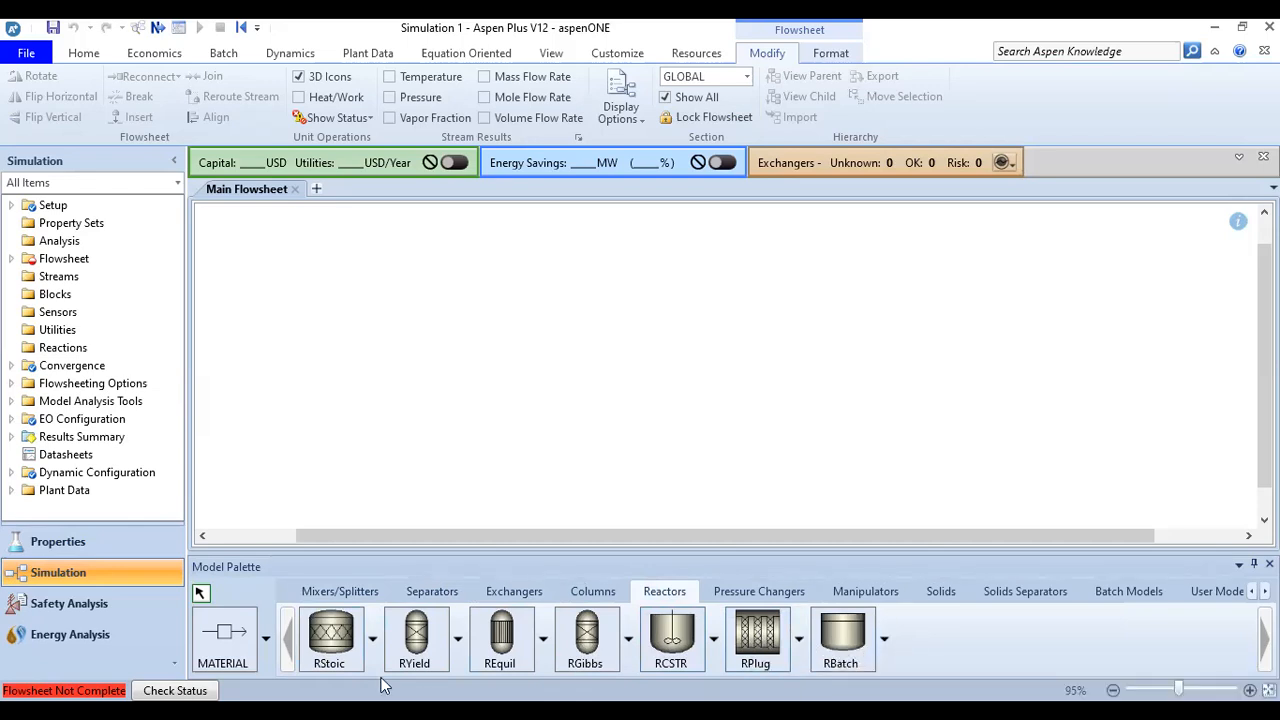
pyautogui.moveTo(331, 635)
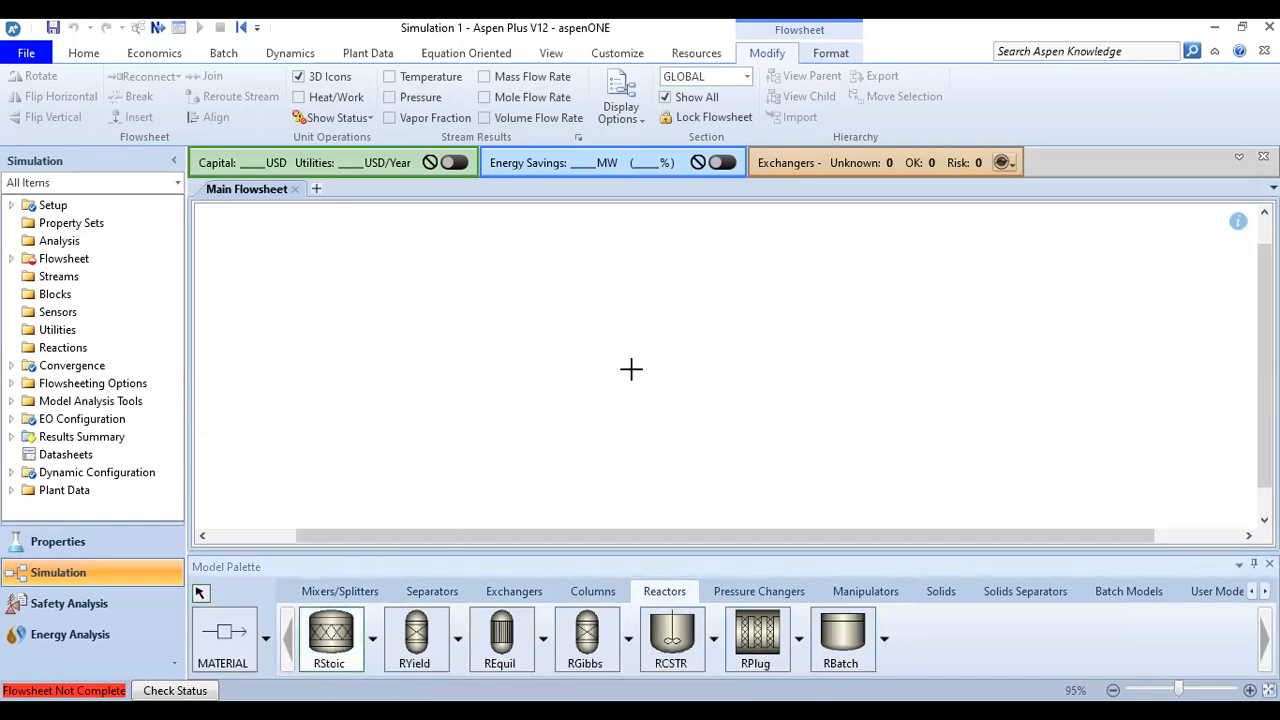
# - Drop the RStoic block B10 near the middle of the Main Flowsheet
pyautogui.click(702, 337)
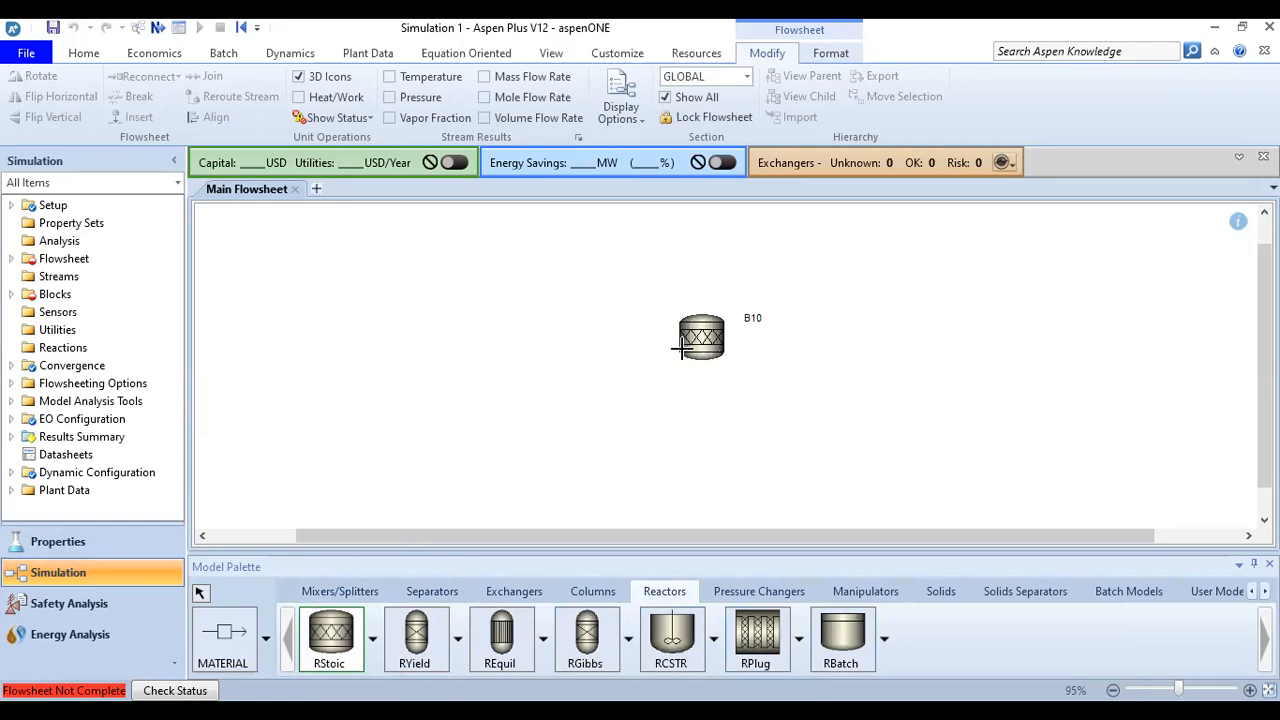
pyautogui.moveTo(288, 605)
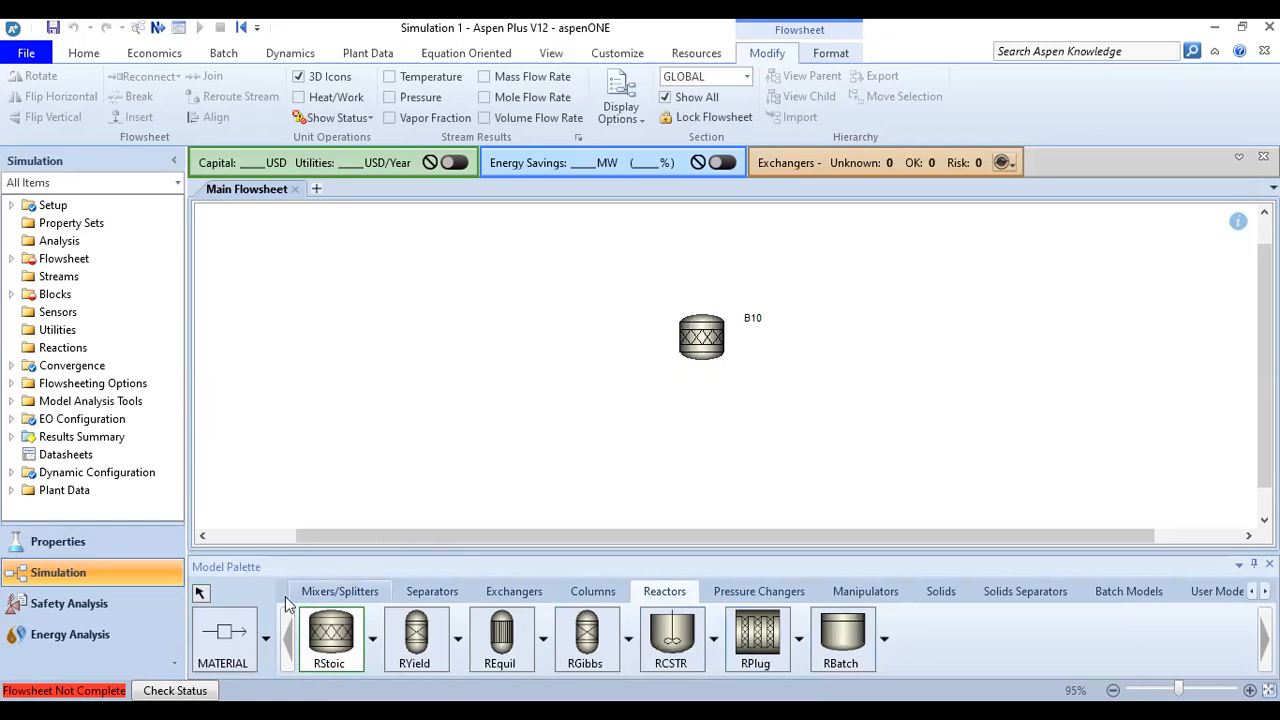
pyautogui.moveTo(201, 595)
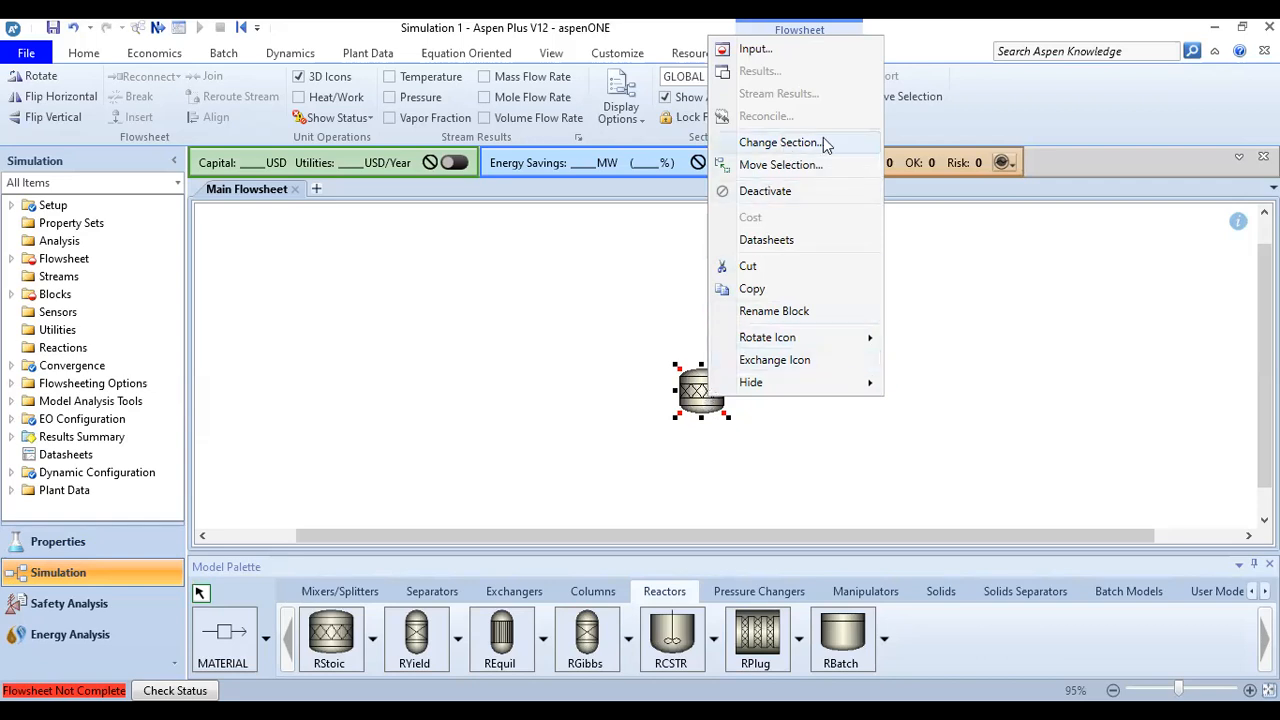
pyautogui.moveTo(827, 167)
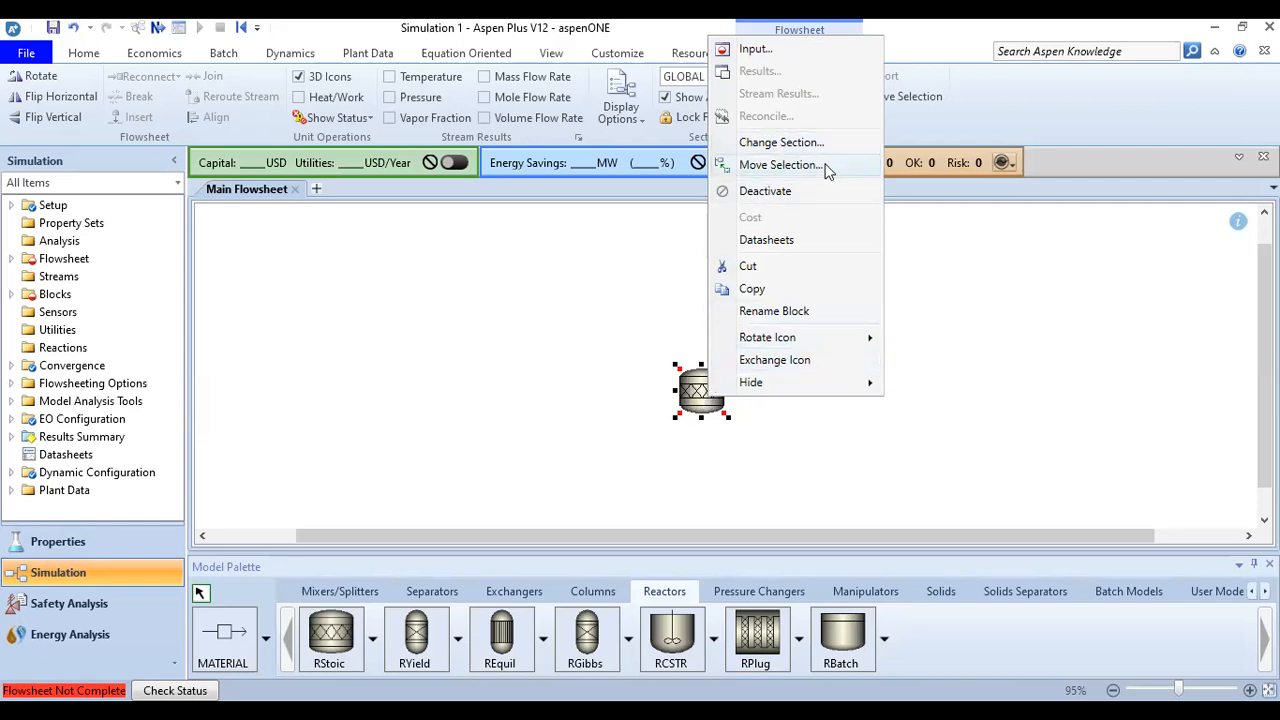
pyautogui.moveTo(784, 248)
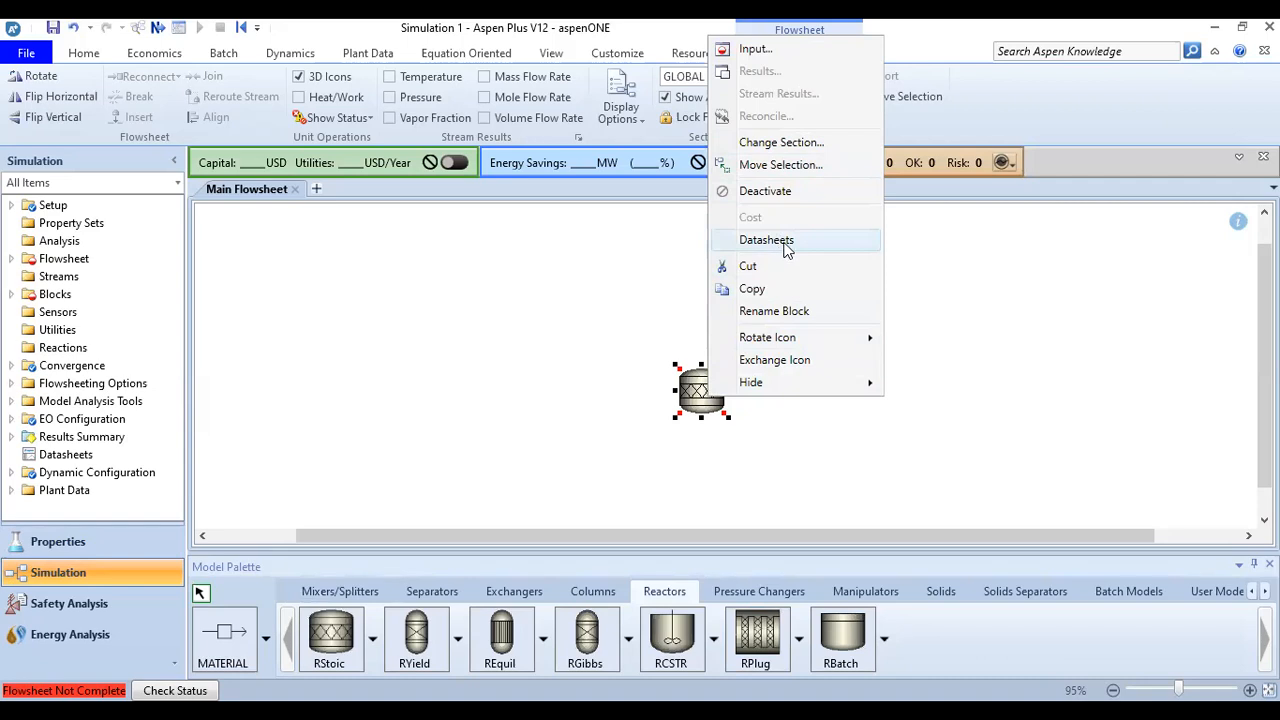
pyautogui.moveTo(807, 337)
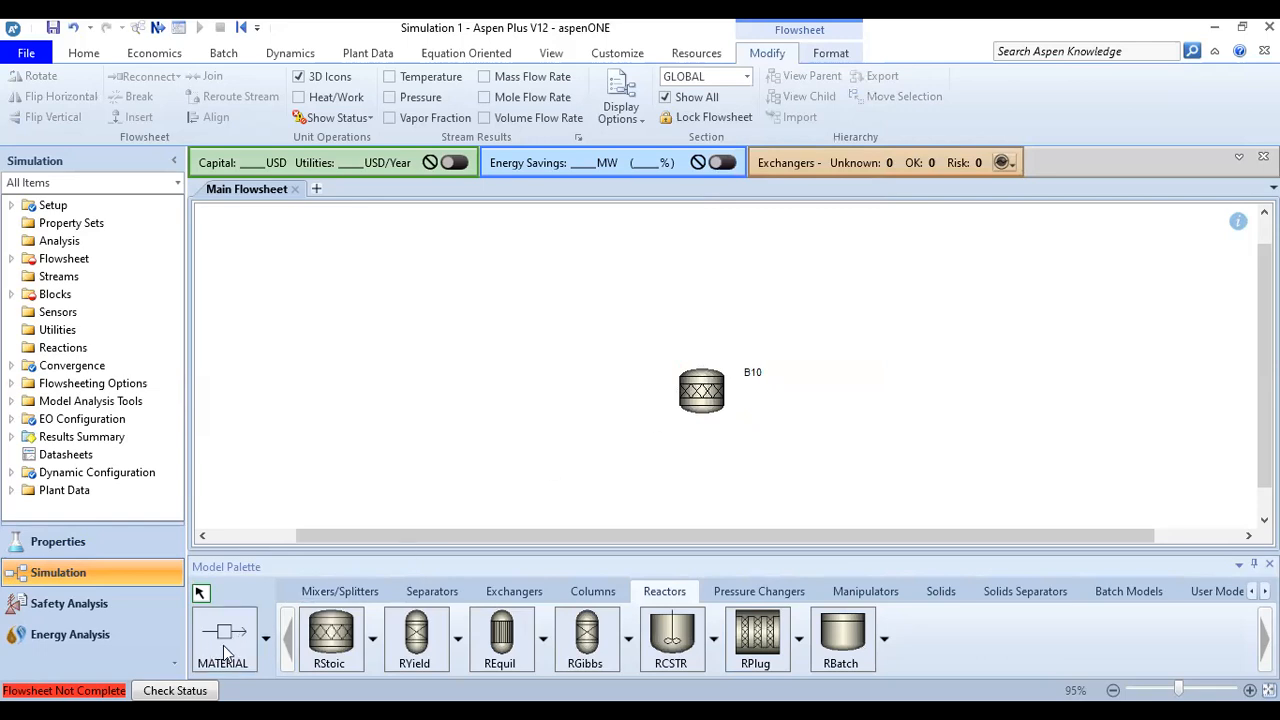
pyautogui.moveTo(227, 655)
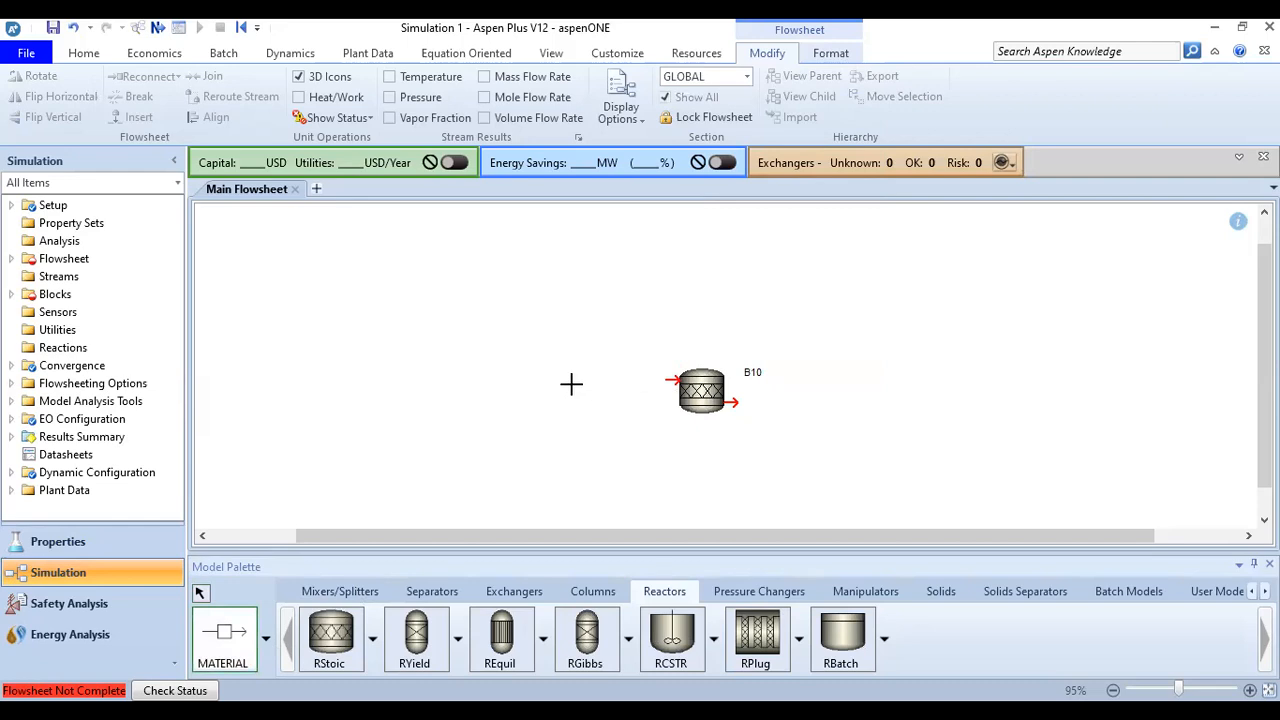
# - Draw the inlet stream into B10, delete stray stream S2, and move B10 higher
pyautogui.moveTo(545, 381); pyautogui.dragTo(675, 381)
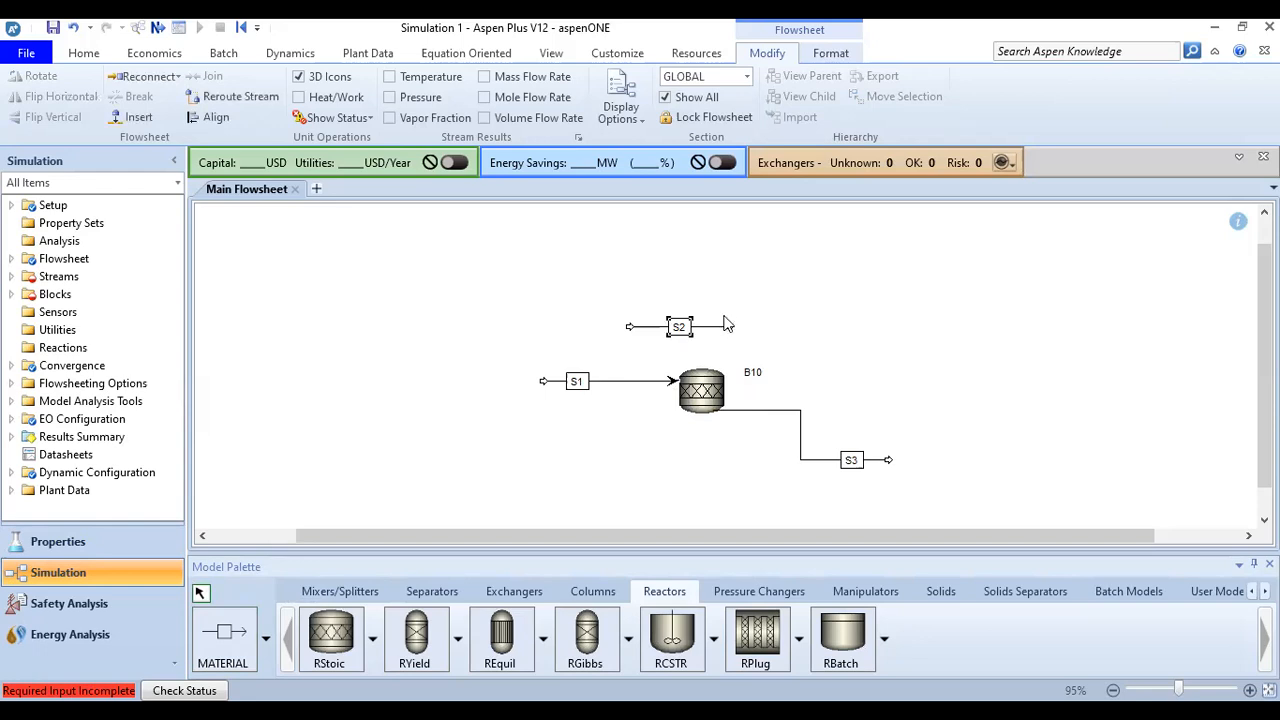
pyautogui.press('Delete')
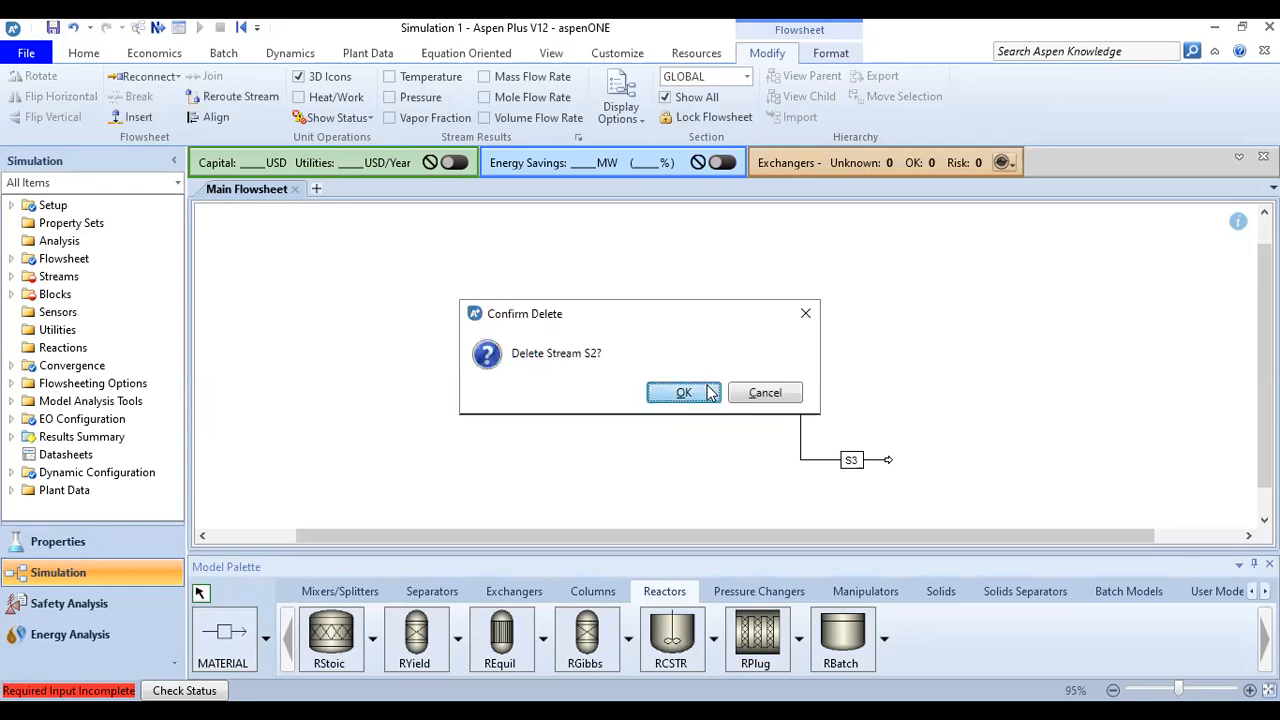
pyautogui.click(684, 392)
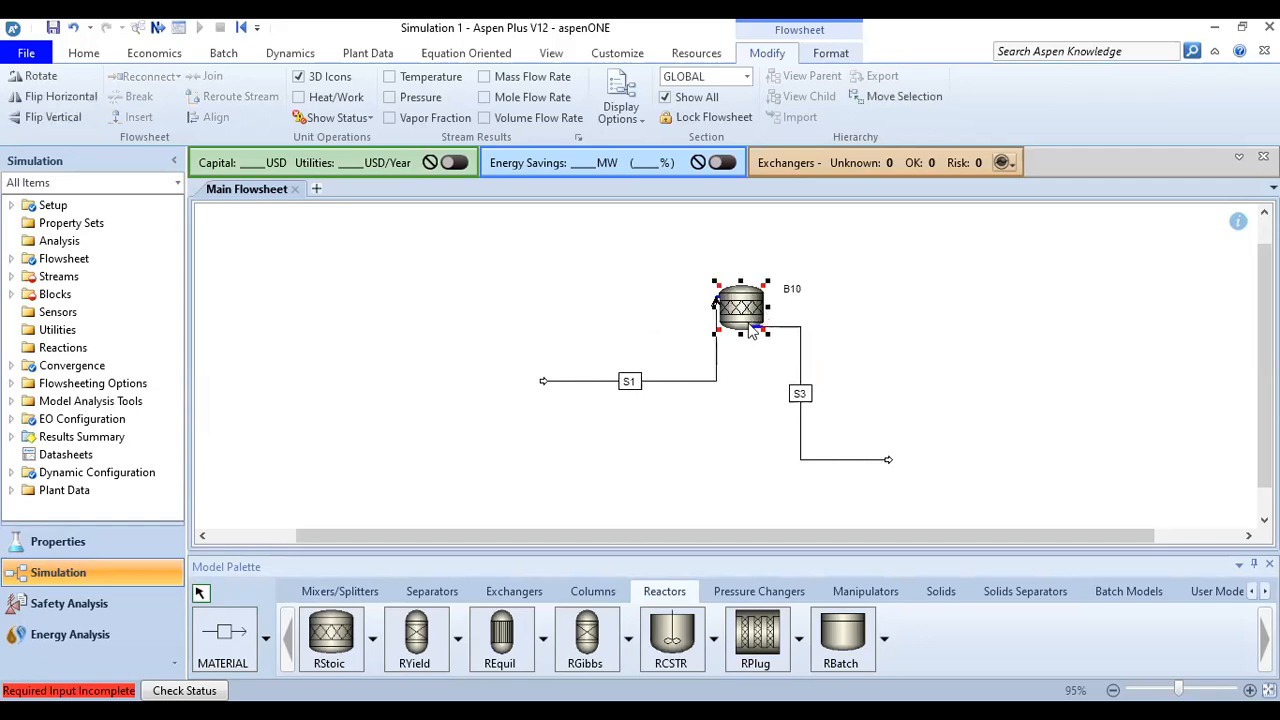
pyautogui.moveTo(740, 307); pyautogui.dragTo(770, 300)
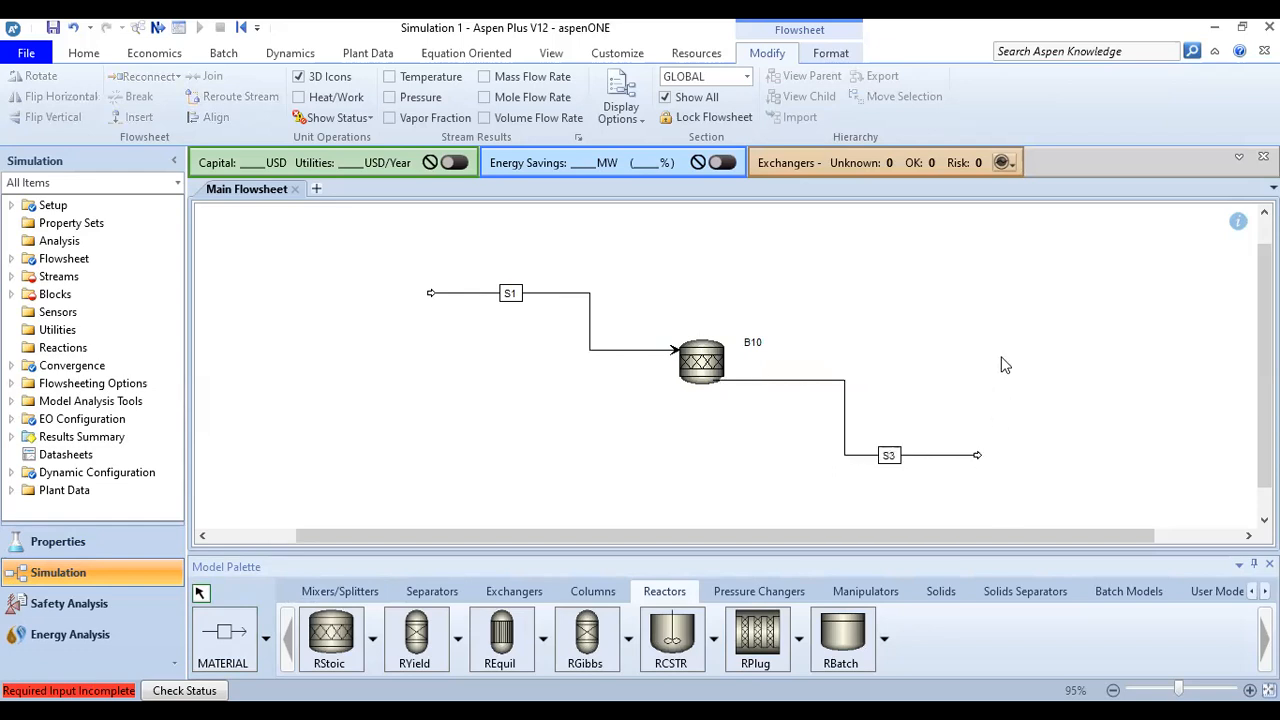
pyautogui.moveTo(543, 318)
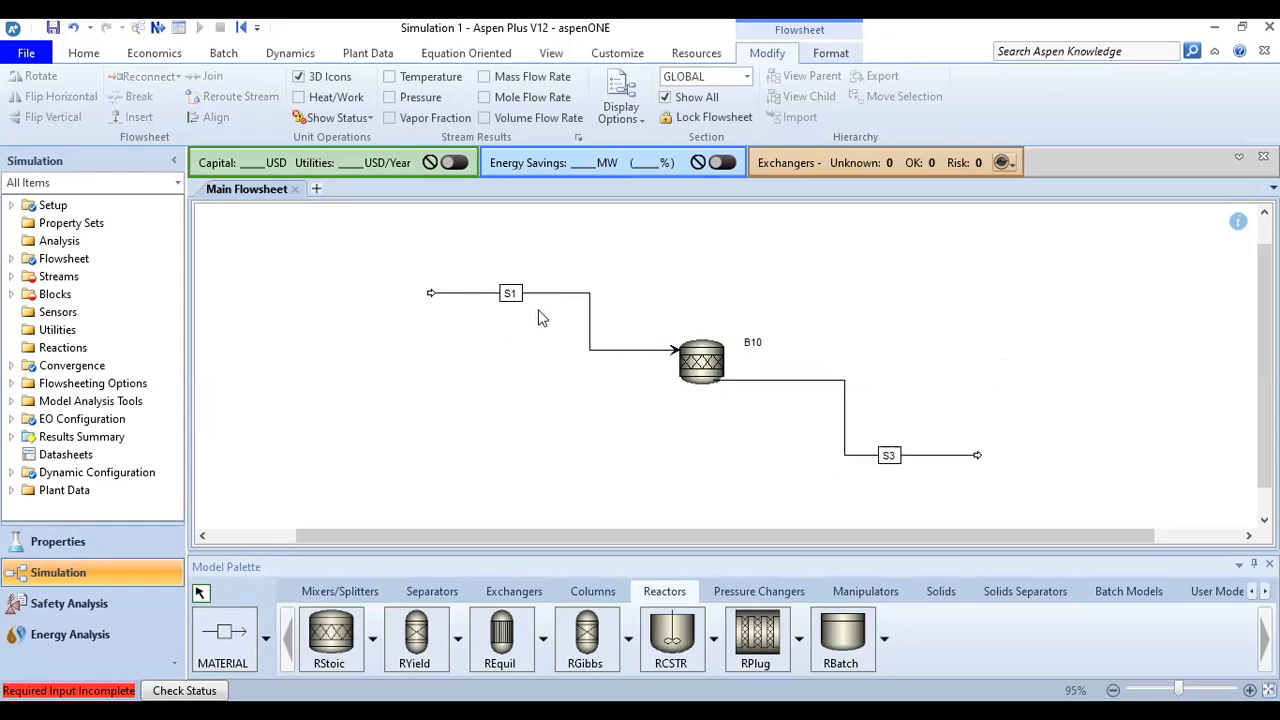
# - Rename block B10 to REACTOR, stream S1 to FEED, and the outlet to PRODUCTS
pyautogui.click(889, 455)
pyautogui.write('2')
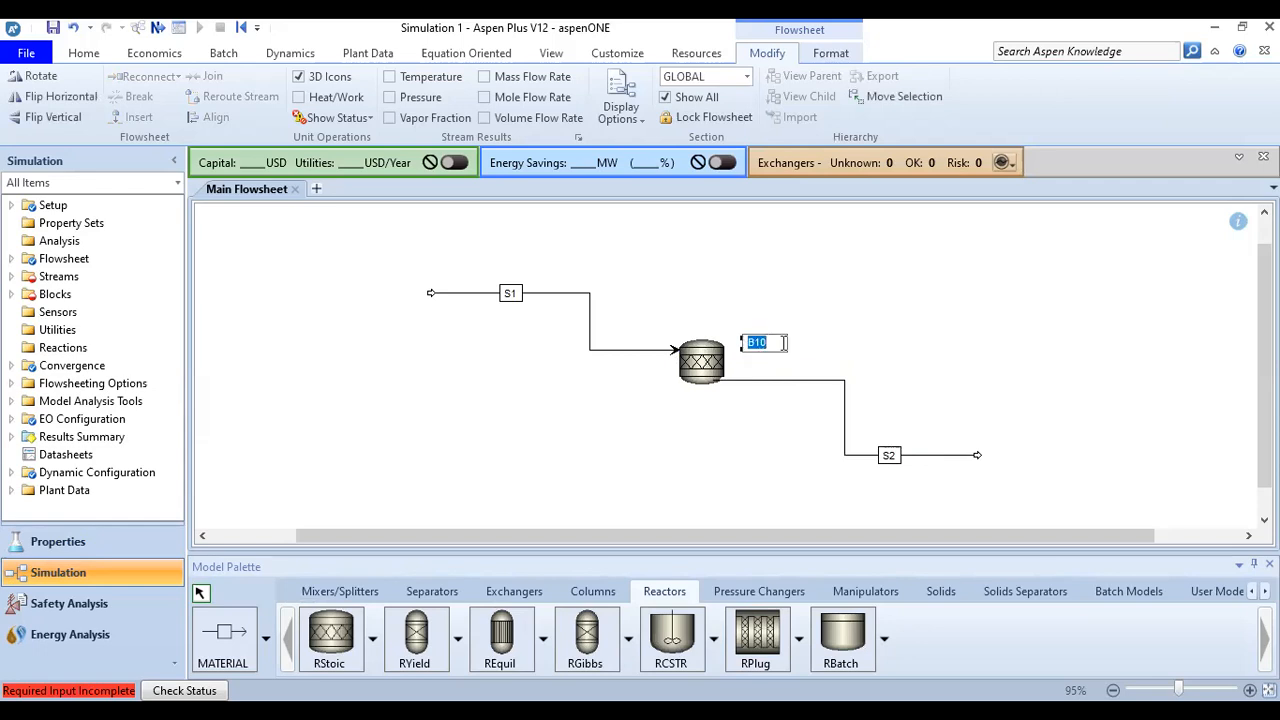
pyautogui.write('REACTOR')
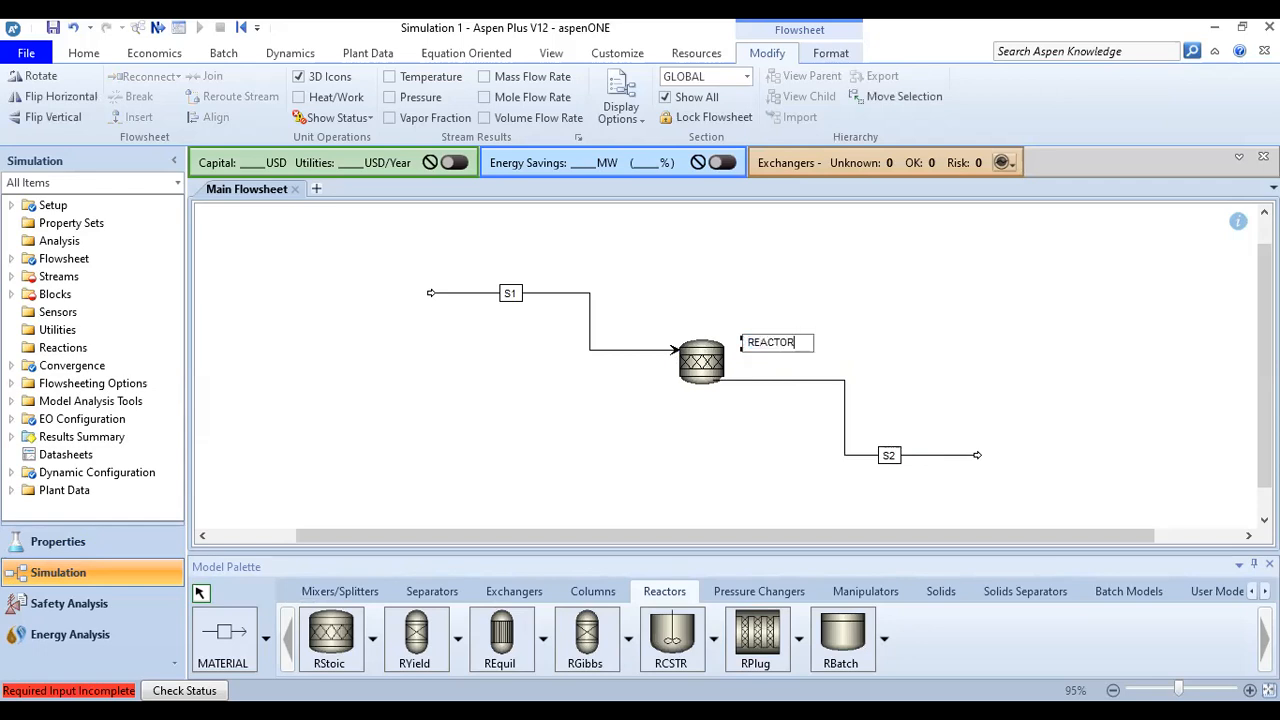
pyautogui.click(509, 293)
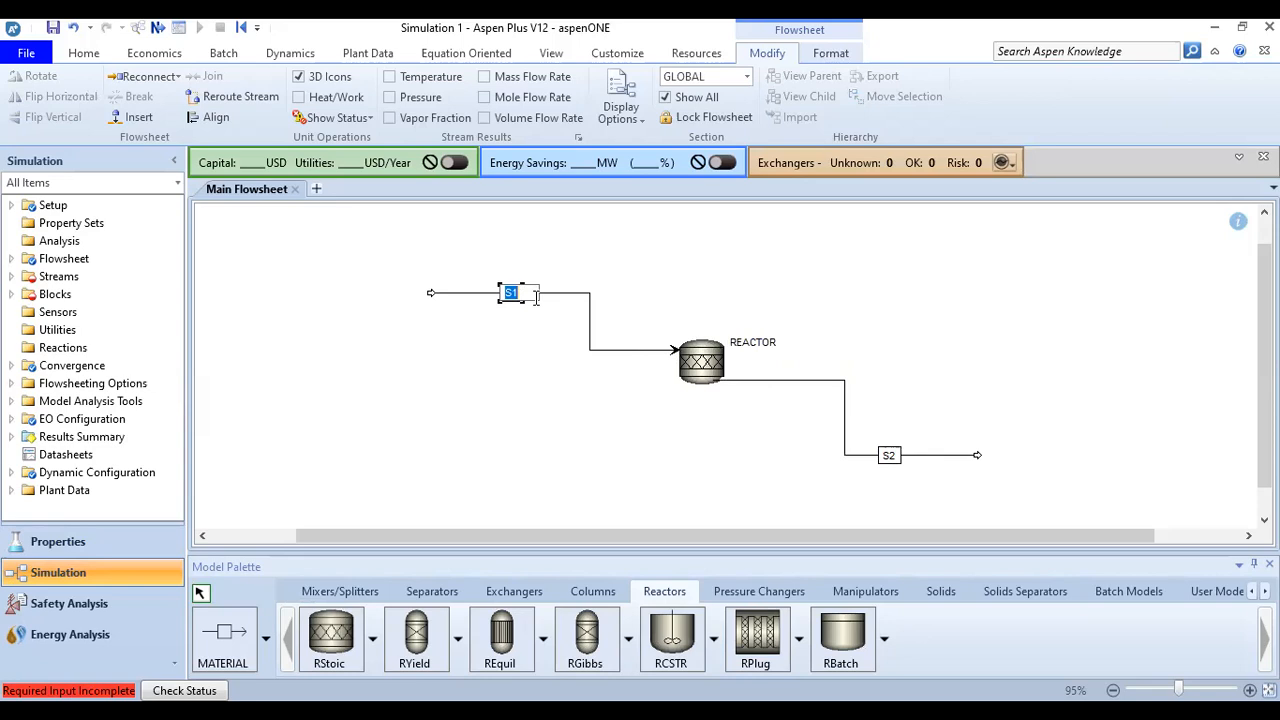
pyautogui.write('FEED')
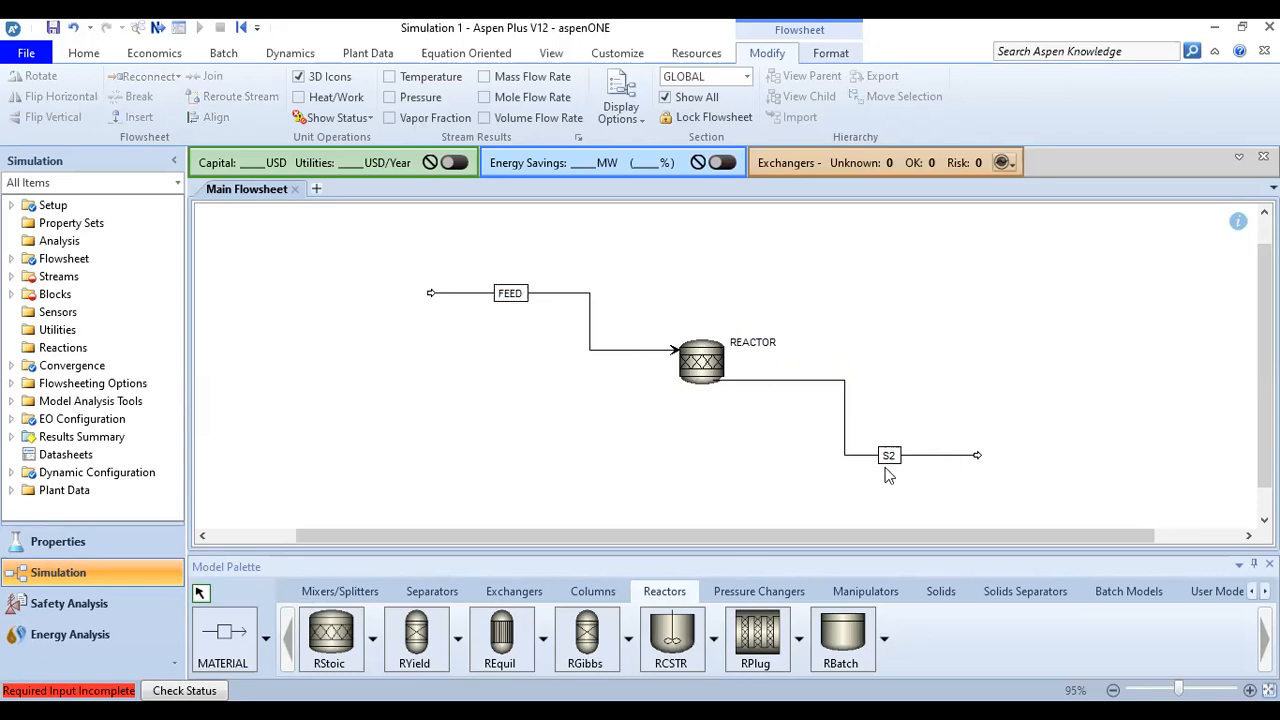
pyautogui.click(889, 455)
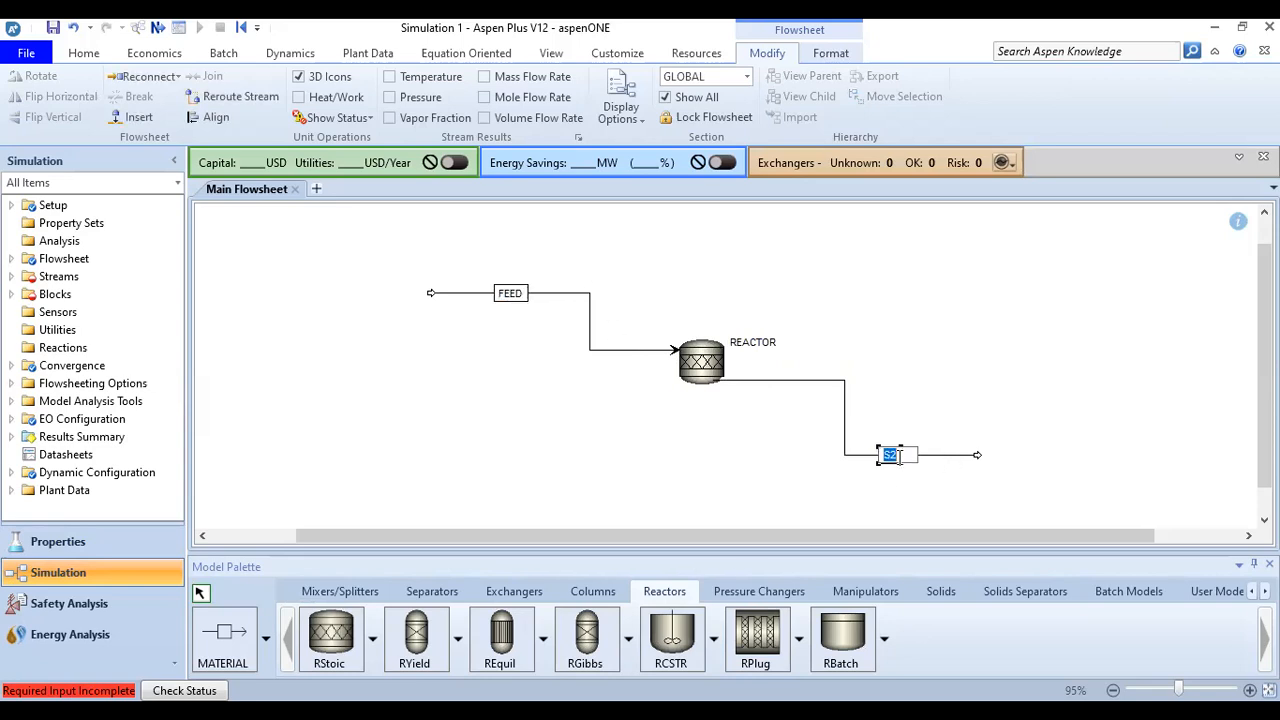
pyautogui.write('PRODUCTY')
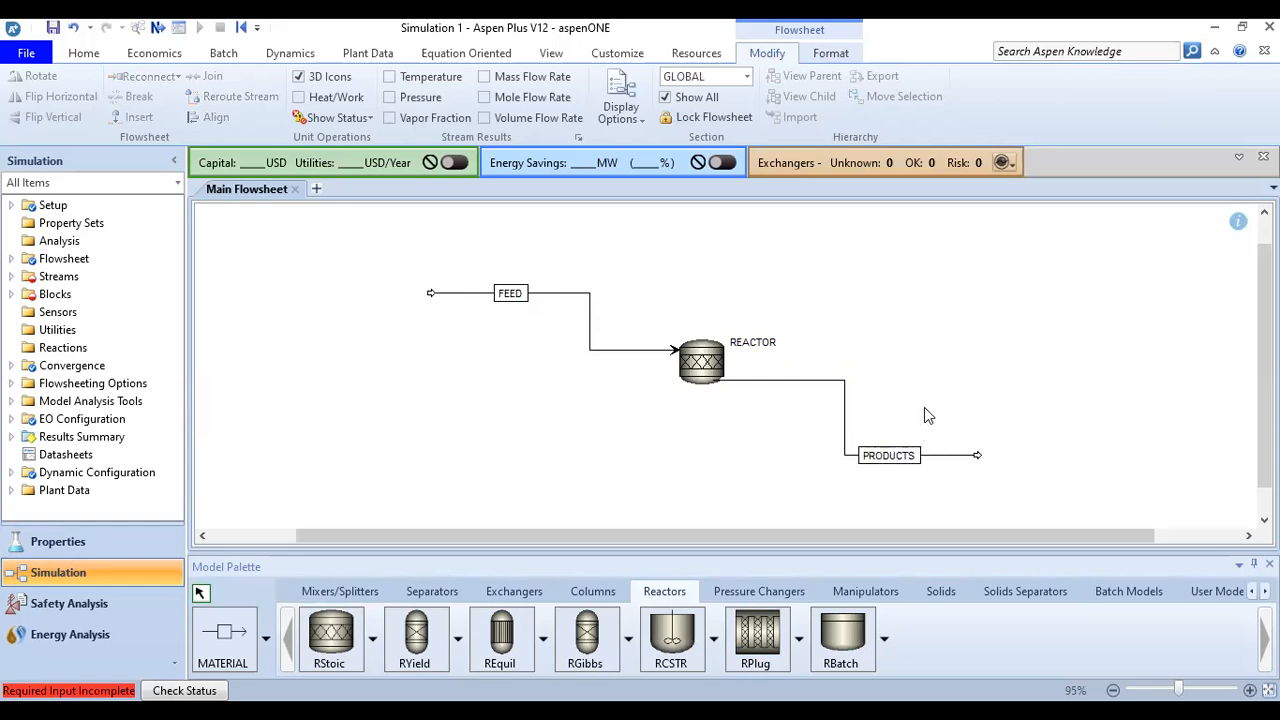
pyautogui.moveTo(688, 380)
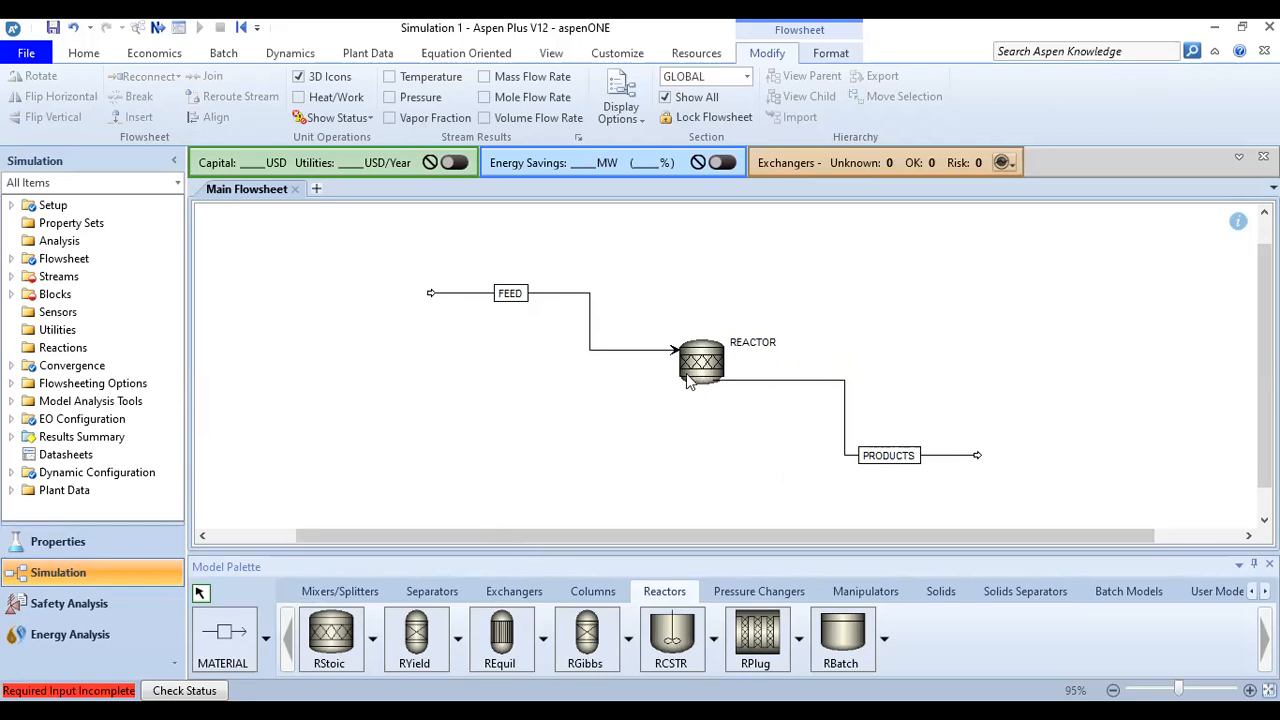
pyautogui.moveTo(662, 416)
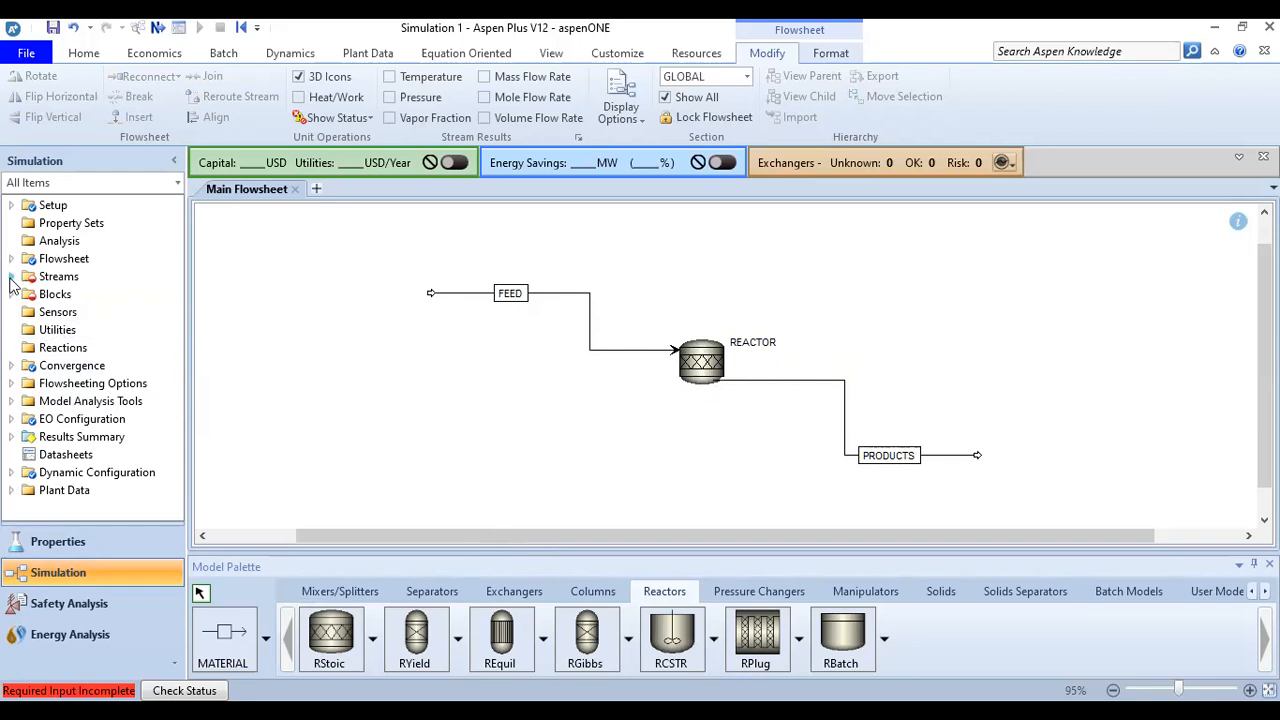
# - Expand Streams and open the FEED stream's Input form on the Mixed tab
pyautogui.click(10, 276)
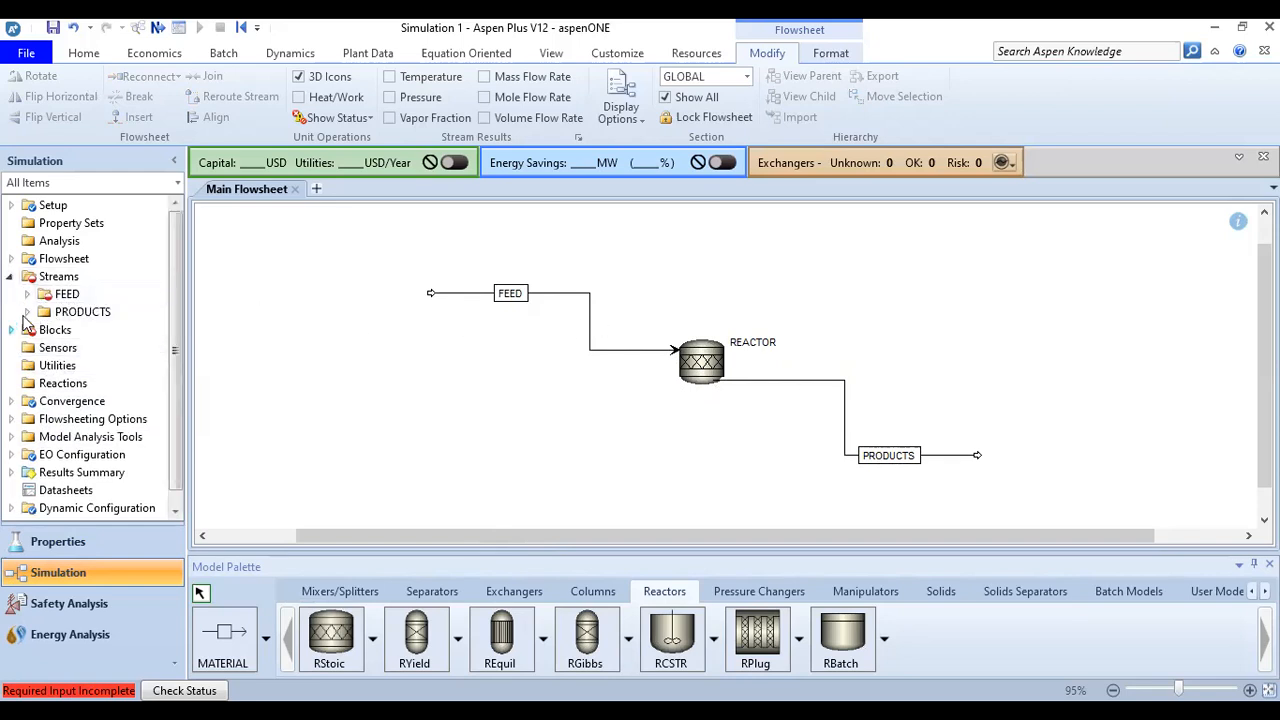
pyautogui.click(28, 293)
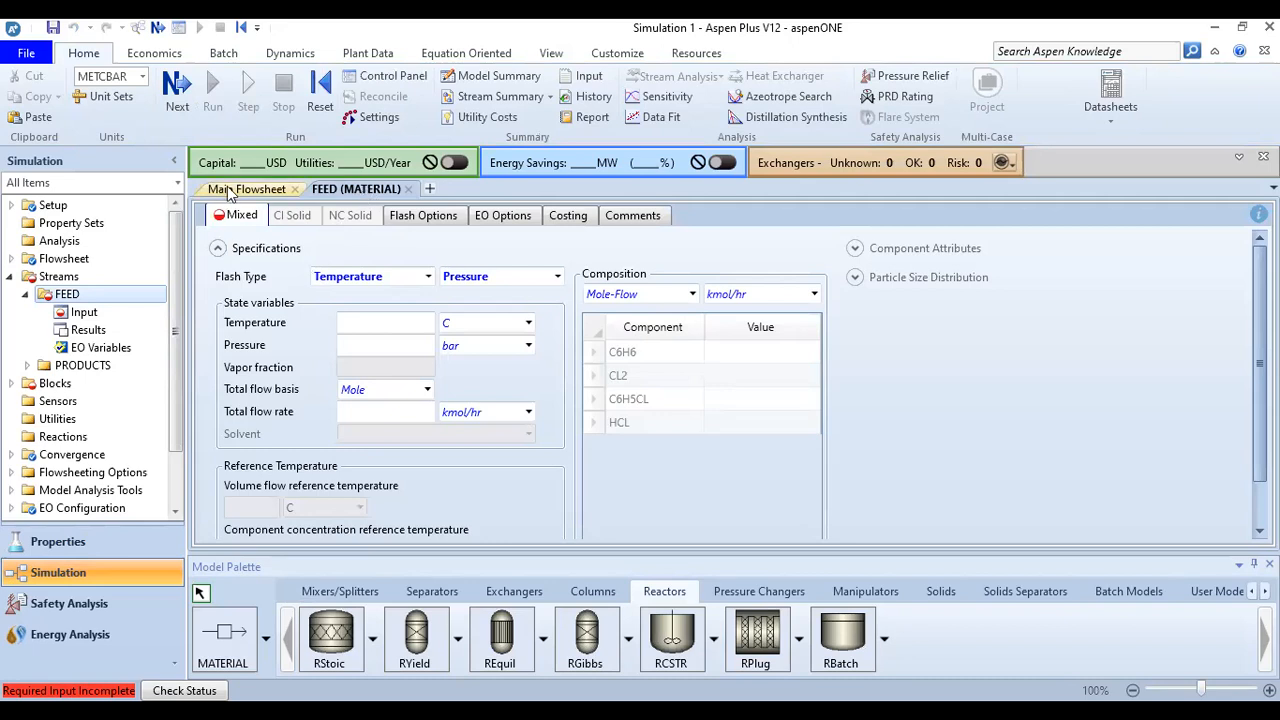
pyautogui.click(246, 189)
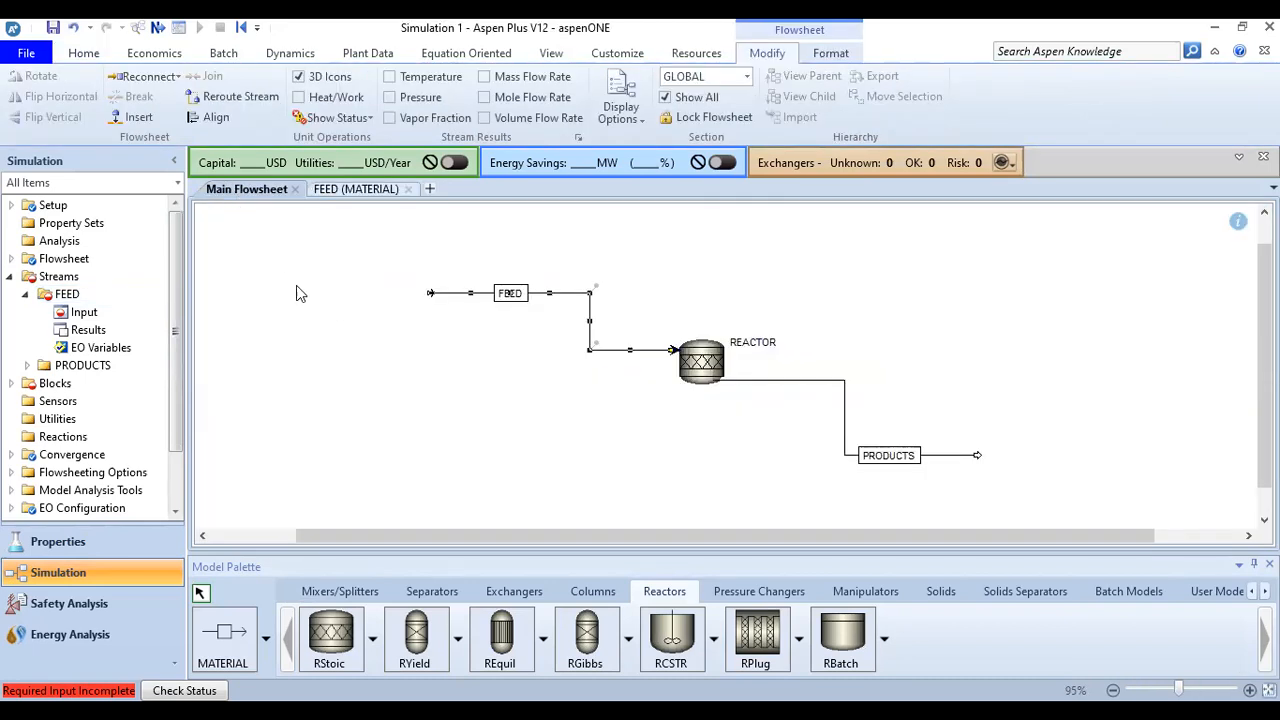
pyautogui.click(355, 189)
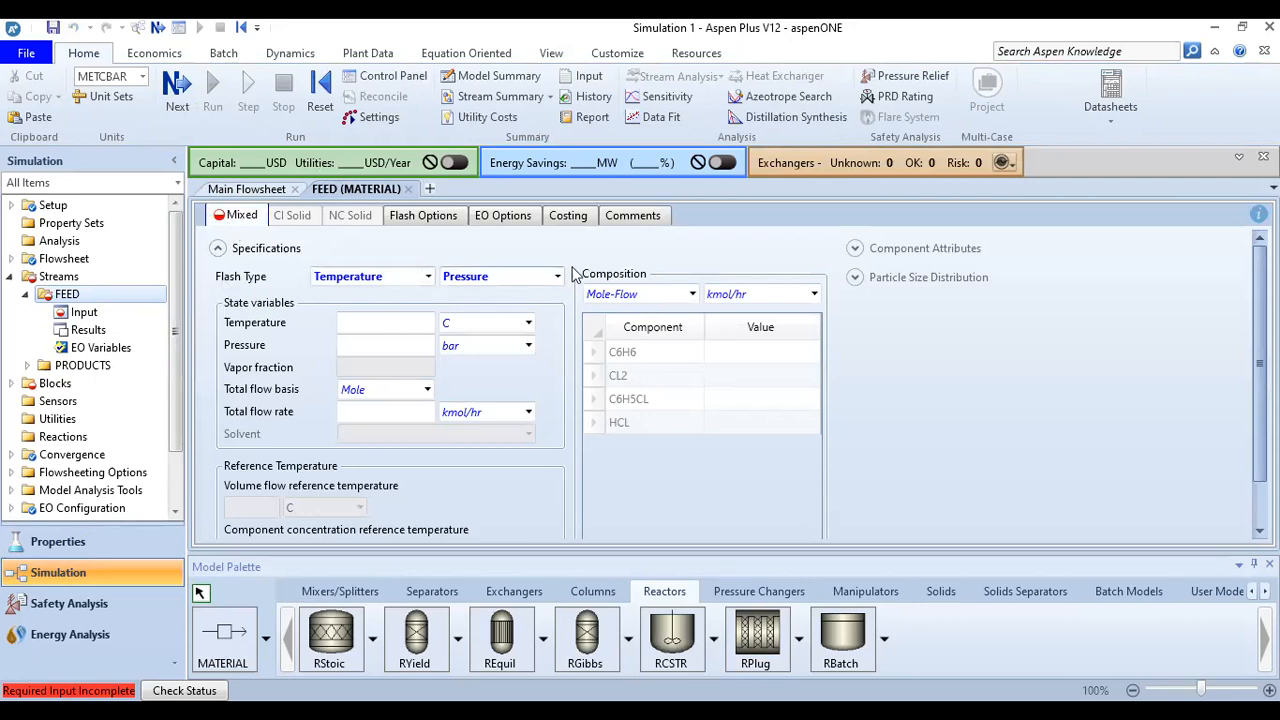
pyautogui.moveTo(483, 290)
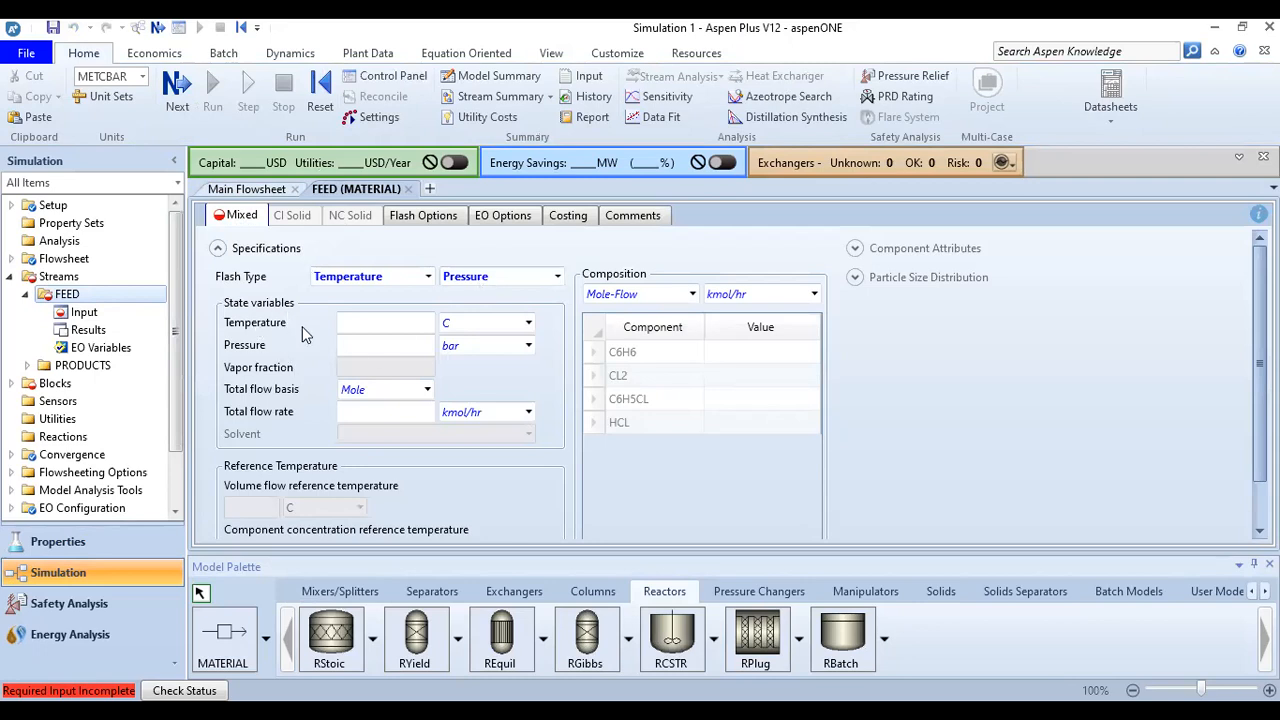
pyautogui.moveTo(415, 364)
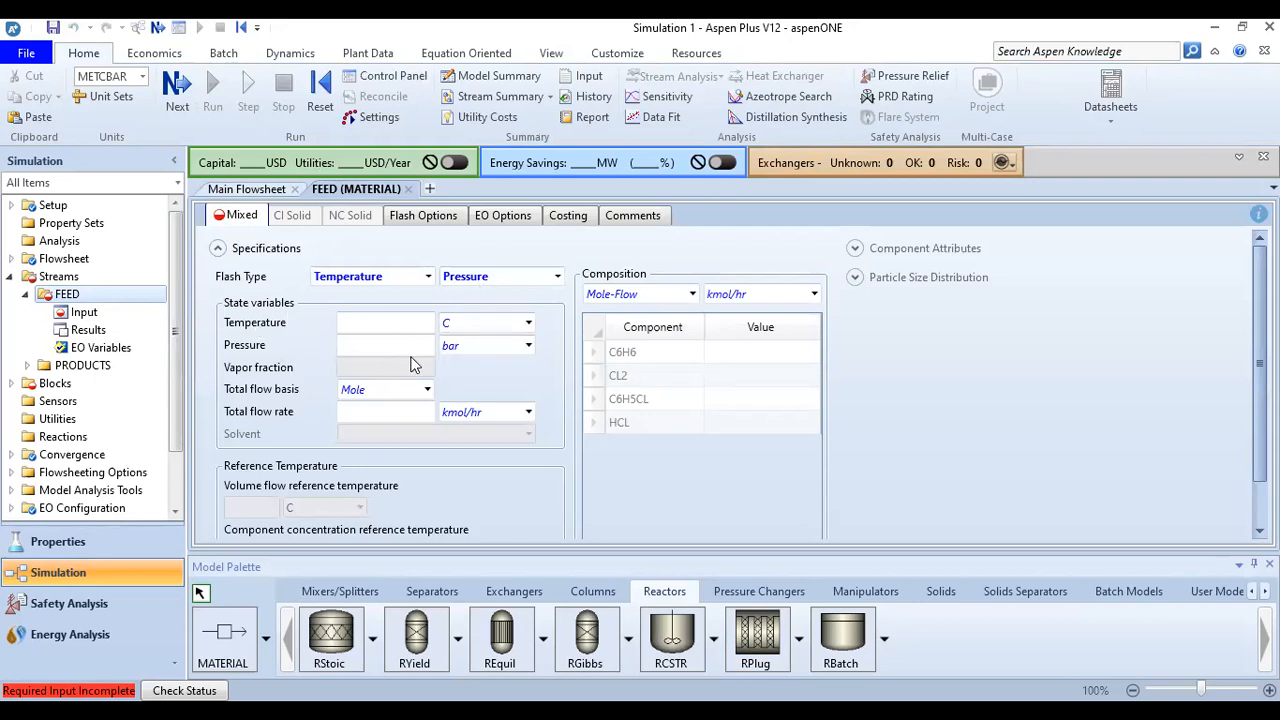
# - Enter FEED temperature 343 K, pressure 1 atm and total mole flow 100 kmol/hr
pyautogui.click(380, 322)
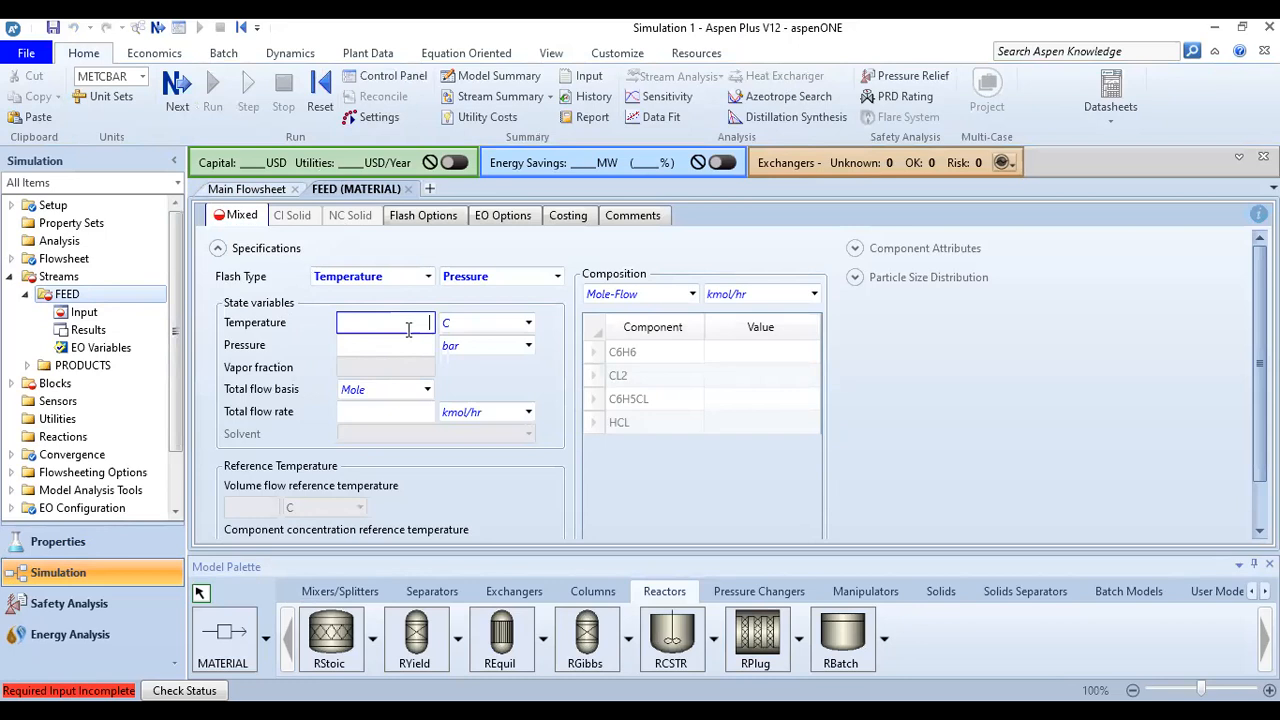
pyautogui.write('343')
pyautogui.click(488, 322)
pyautogui.write('K')
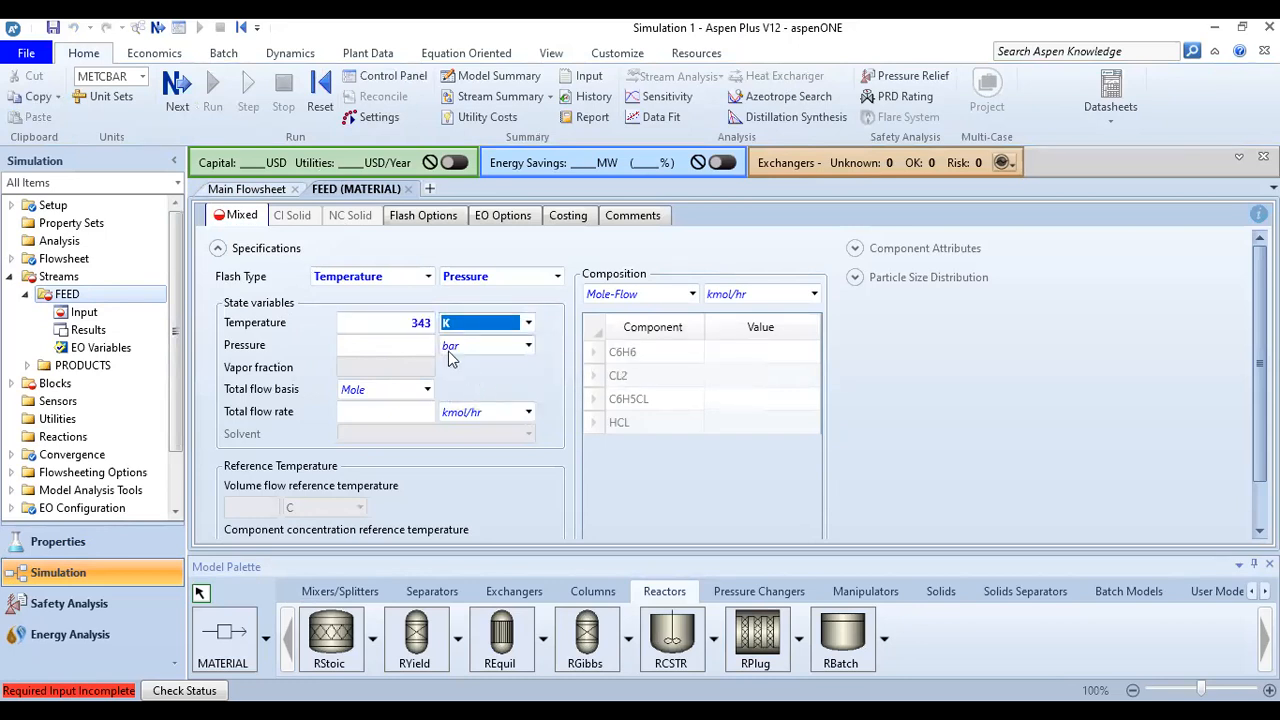
pyautogui.moveTo(457, 350)
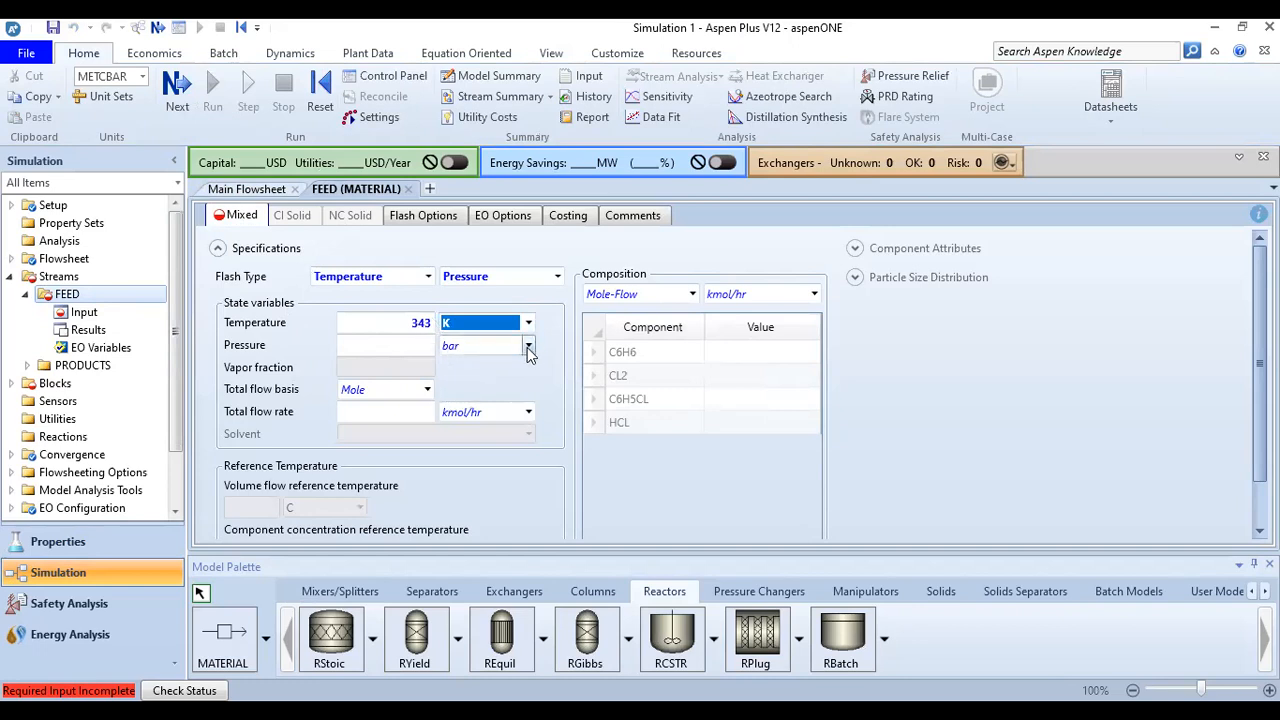
pyautogui.click(527, 345)
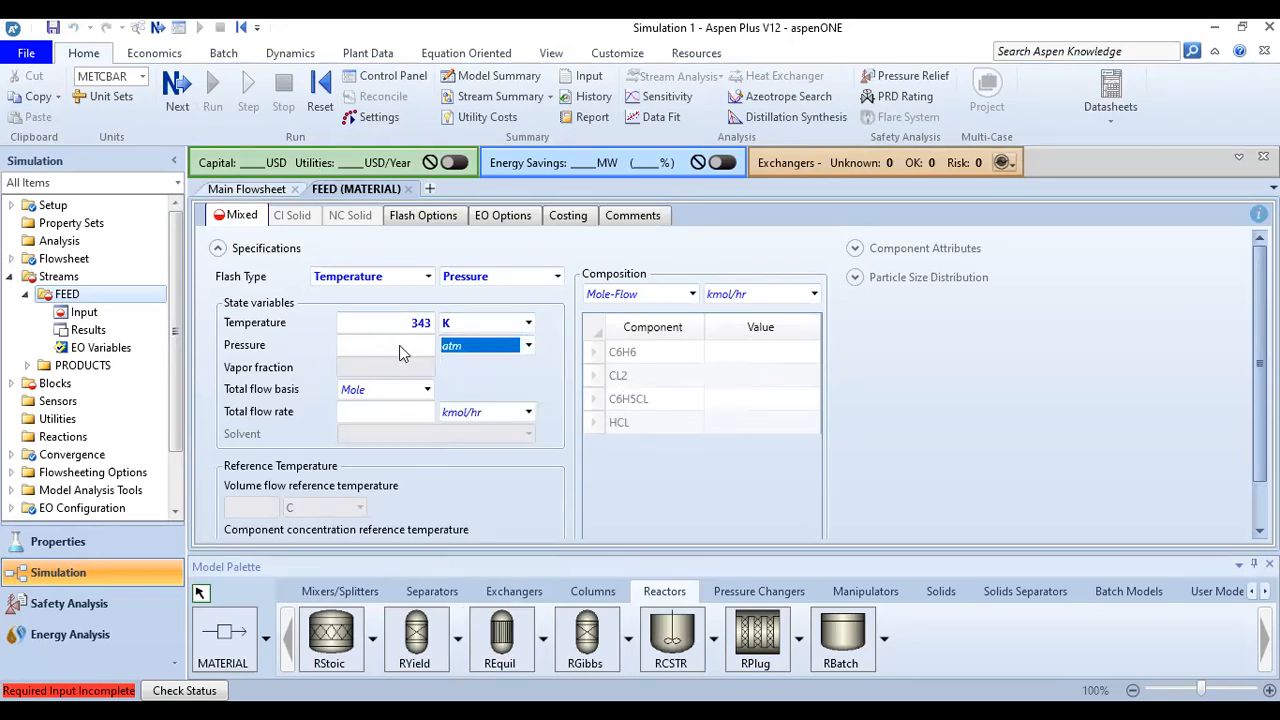
pyautogui.write('1')
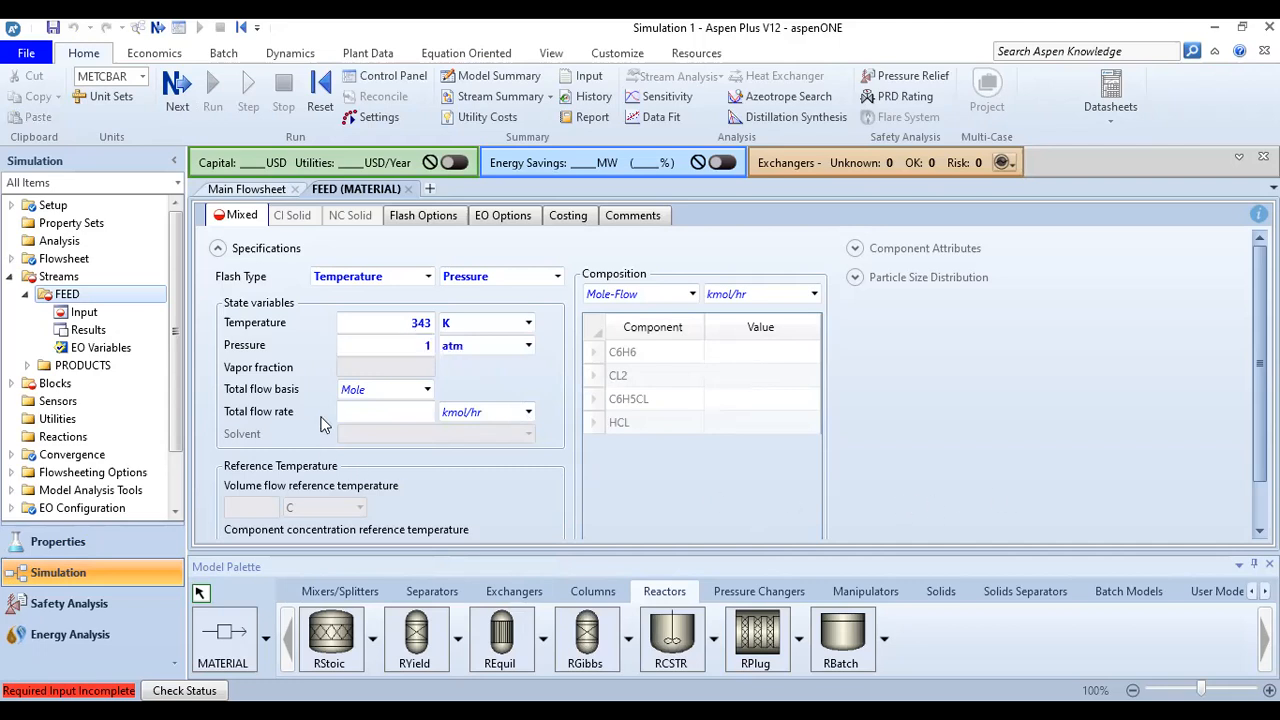
pyautogui.moveTo(325, 424)
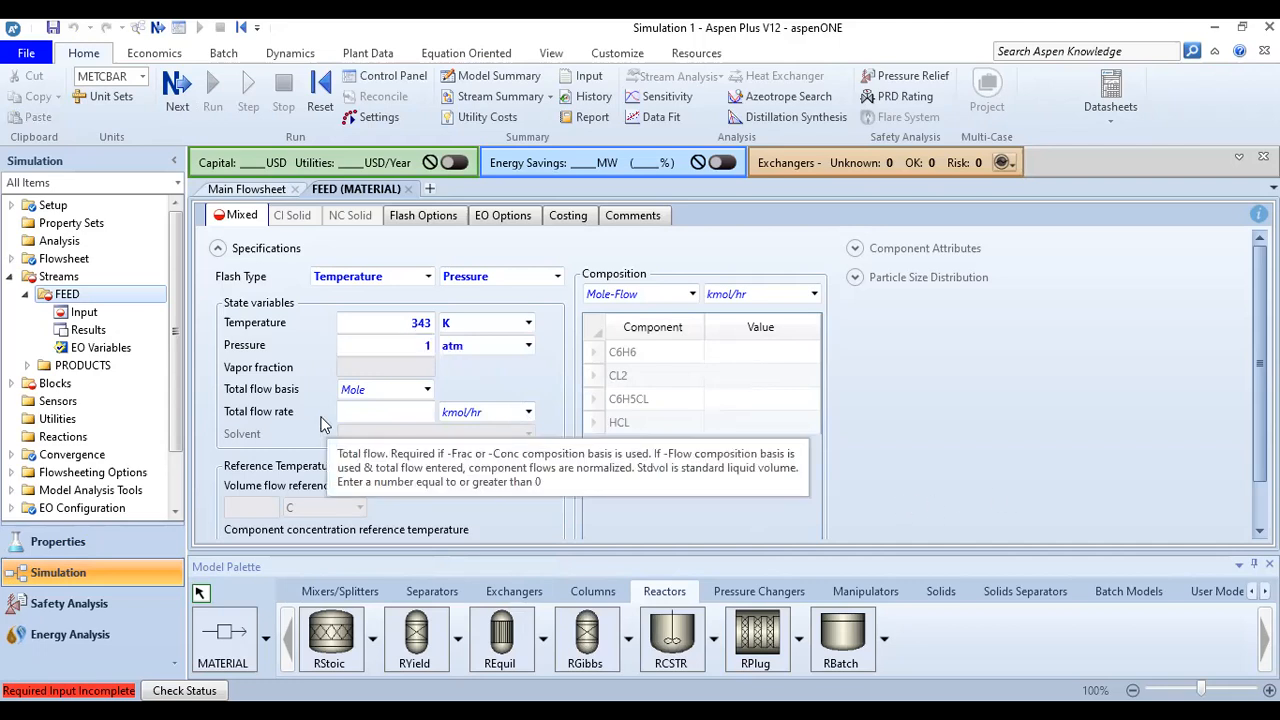
pyautogui.moveTo(288, 423)
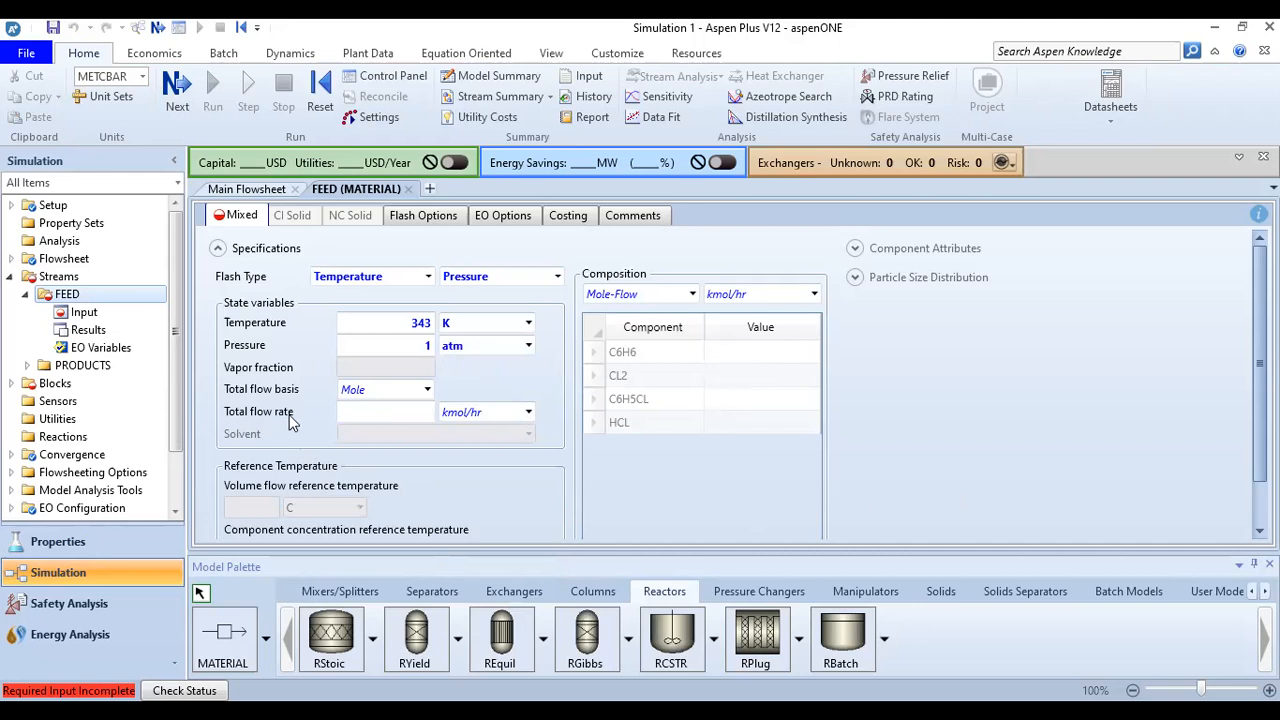
pyautogui.write('1')
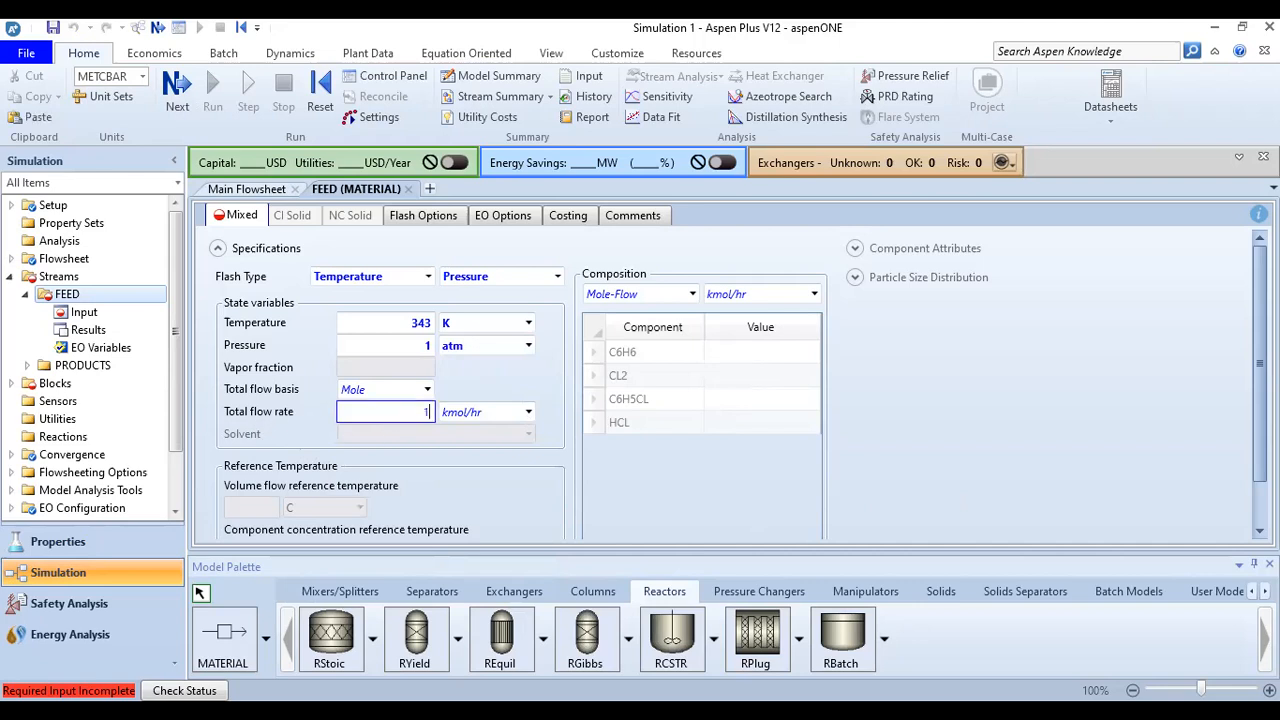
pyautogui.write('100')
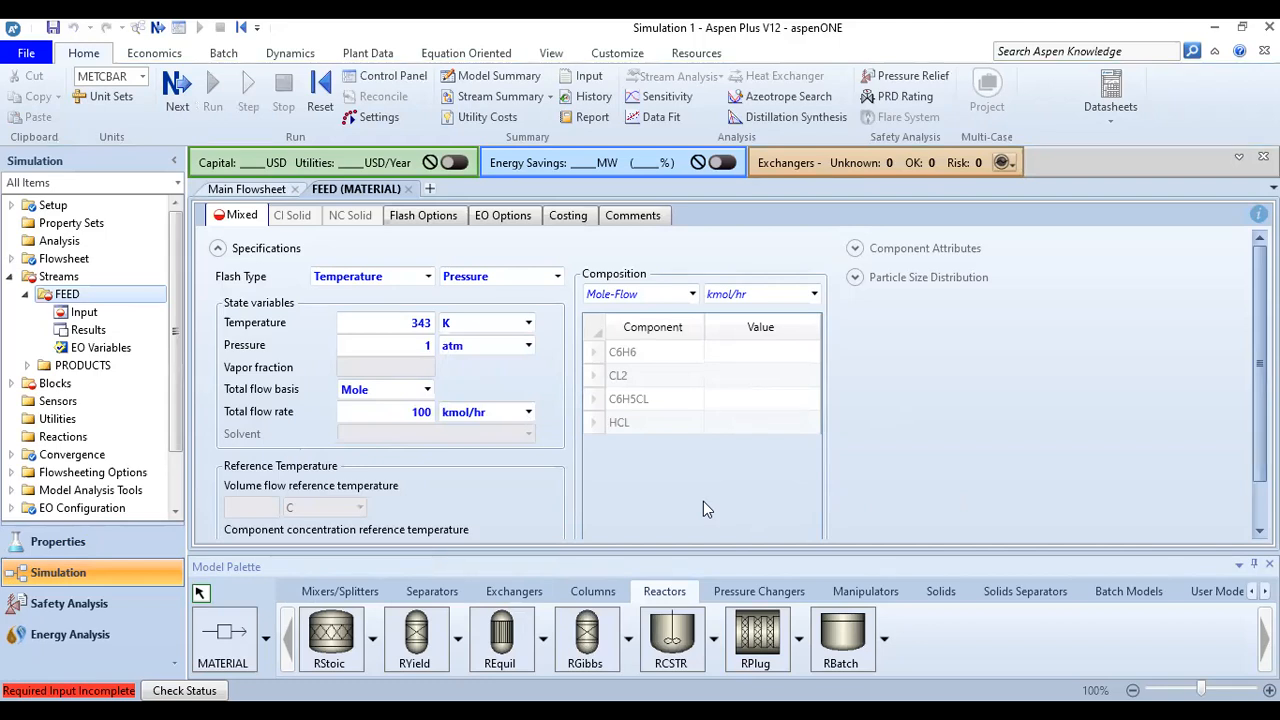
pyautogui.moveTo(638, 287)
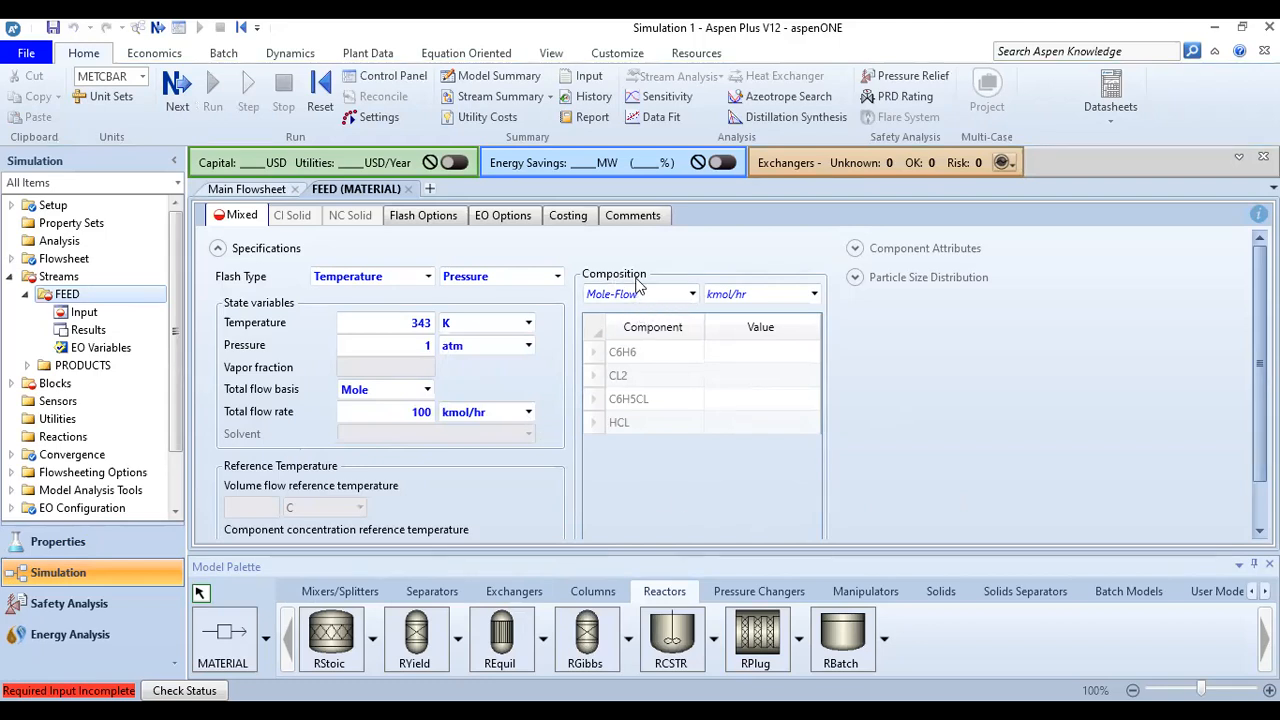
# - Set FEED composition basis to Mole-Frac with C6H6 0.5 and CL2 0.5
pyautogui.click(691, 293)
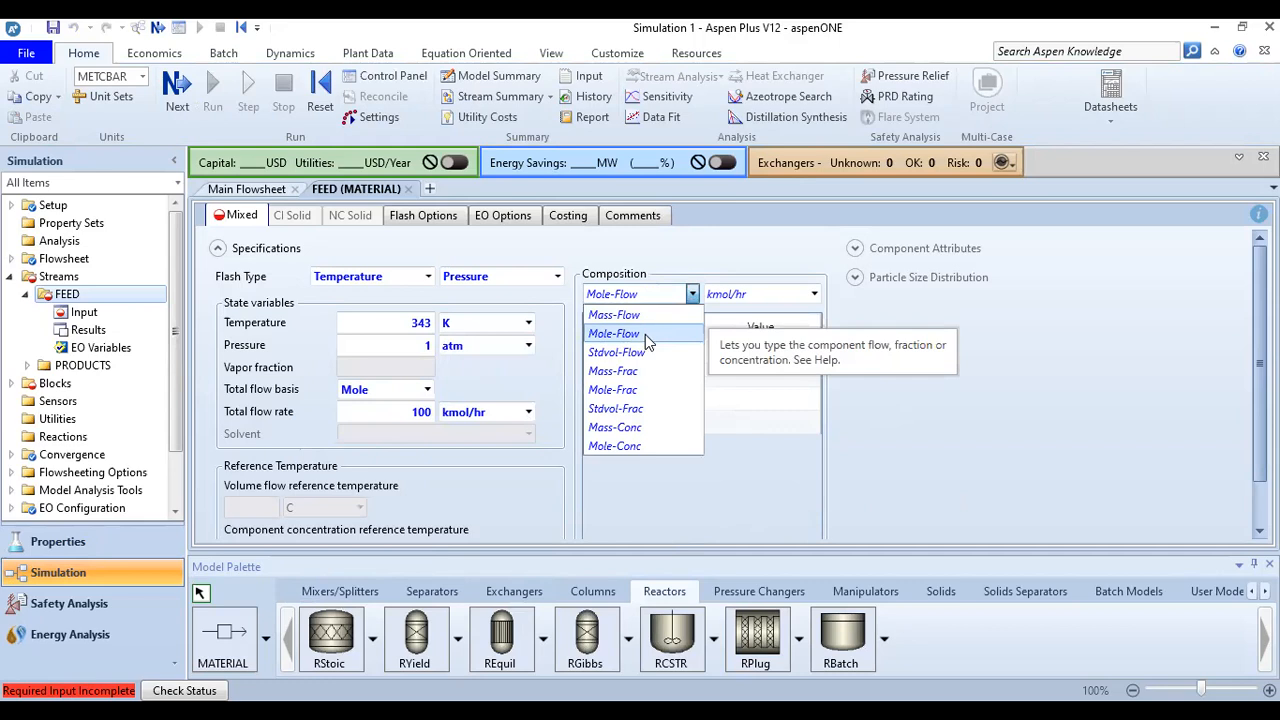
pyautogui.moveTo(642, 337)
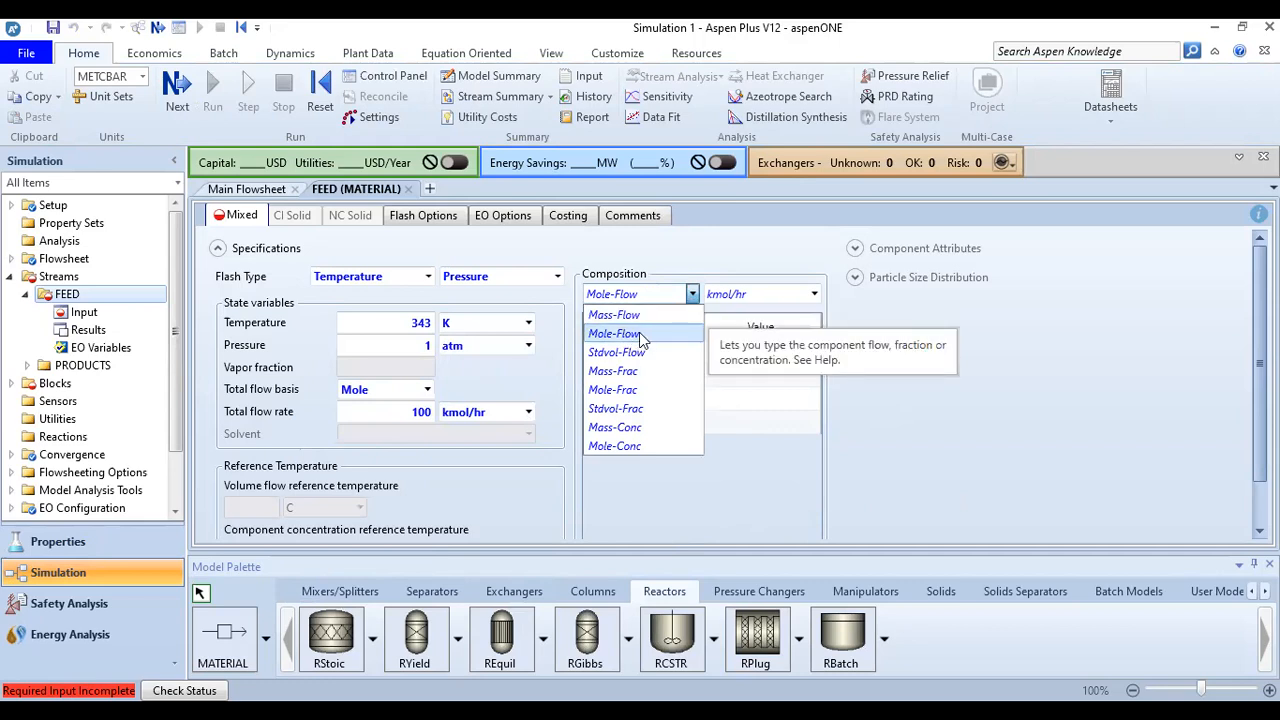
pyautogui.moveTo(659, 389)
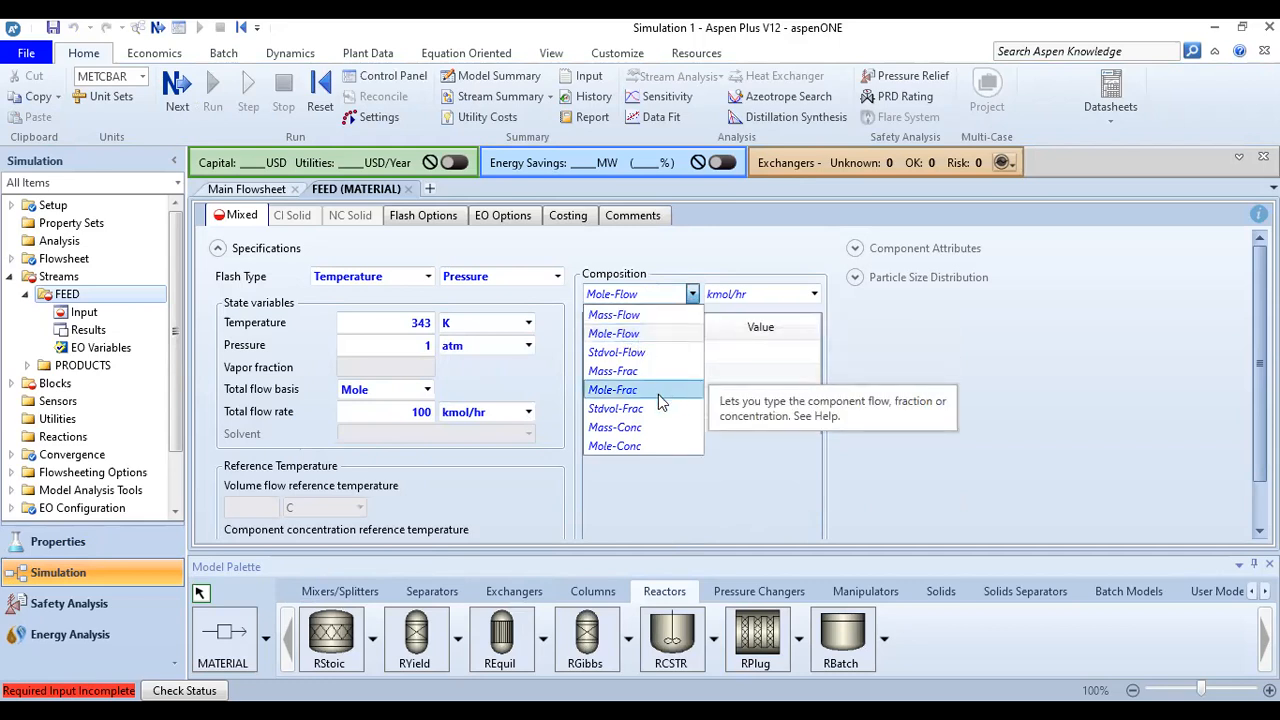
pyautogui.moveTo(613, 370)
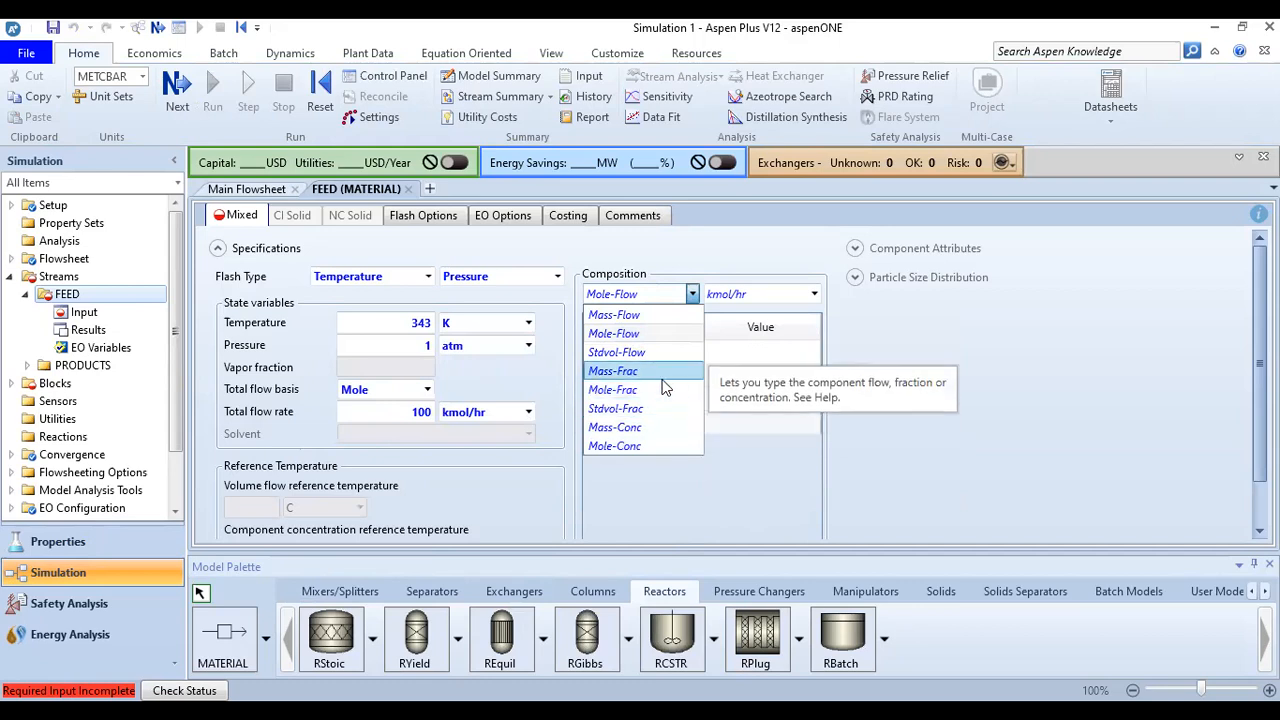
pyautogui.click(613, 389)
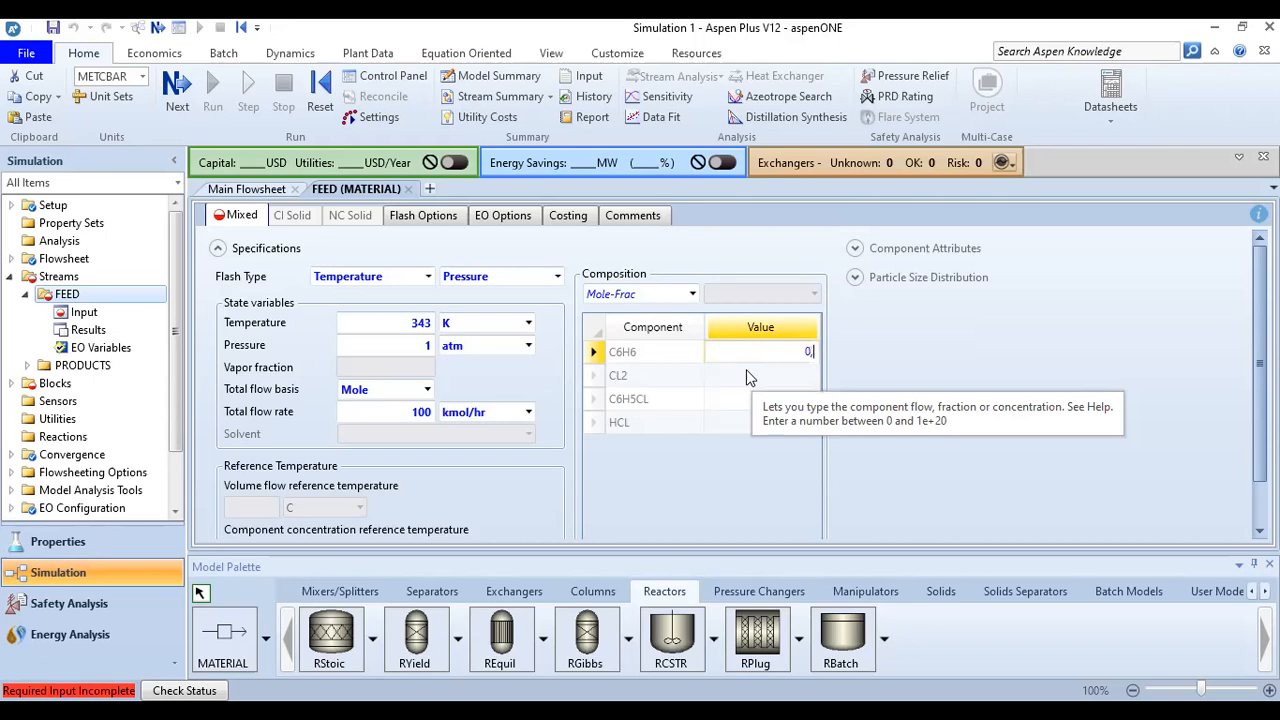
pyautogui.write('0,5')
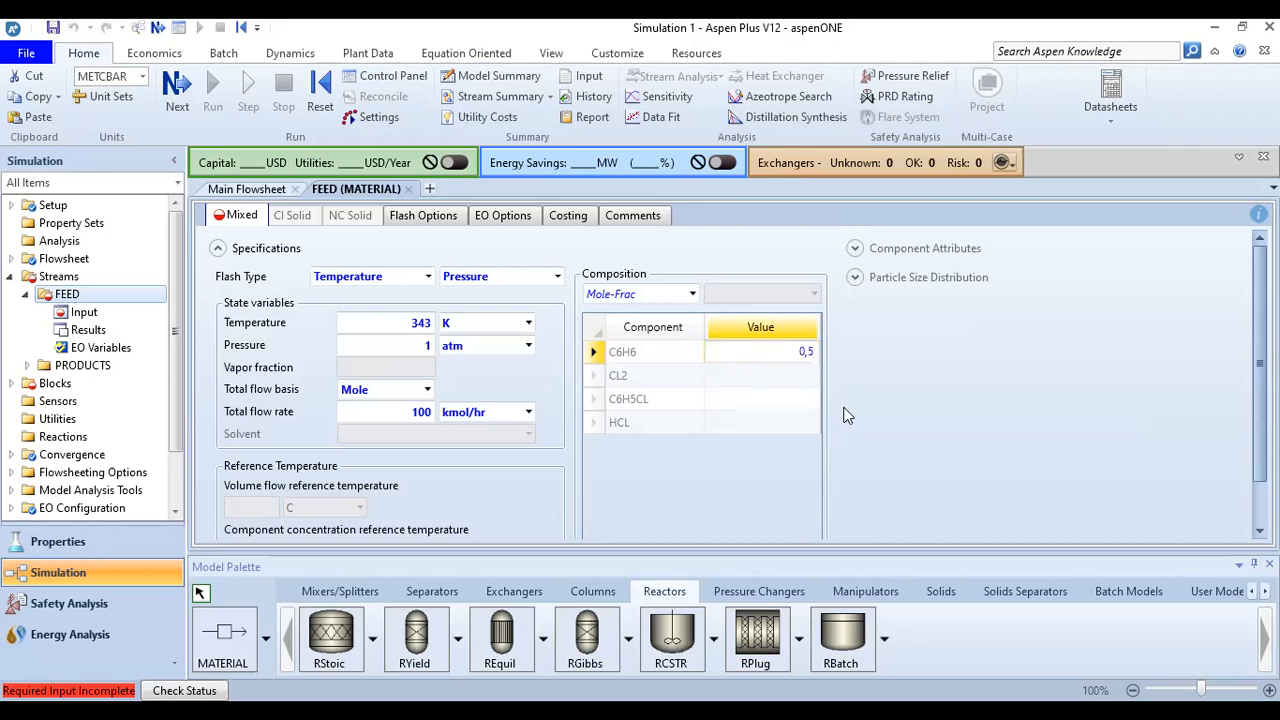
pyautogui.click(760, 375)
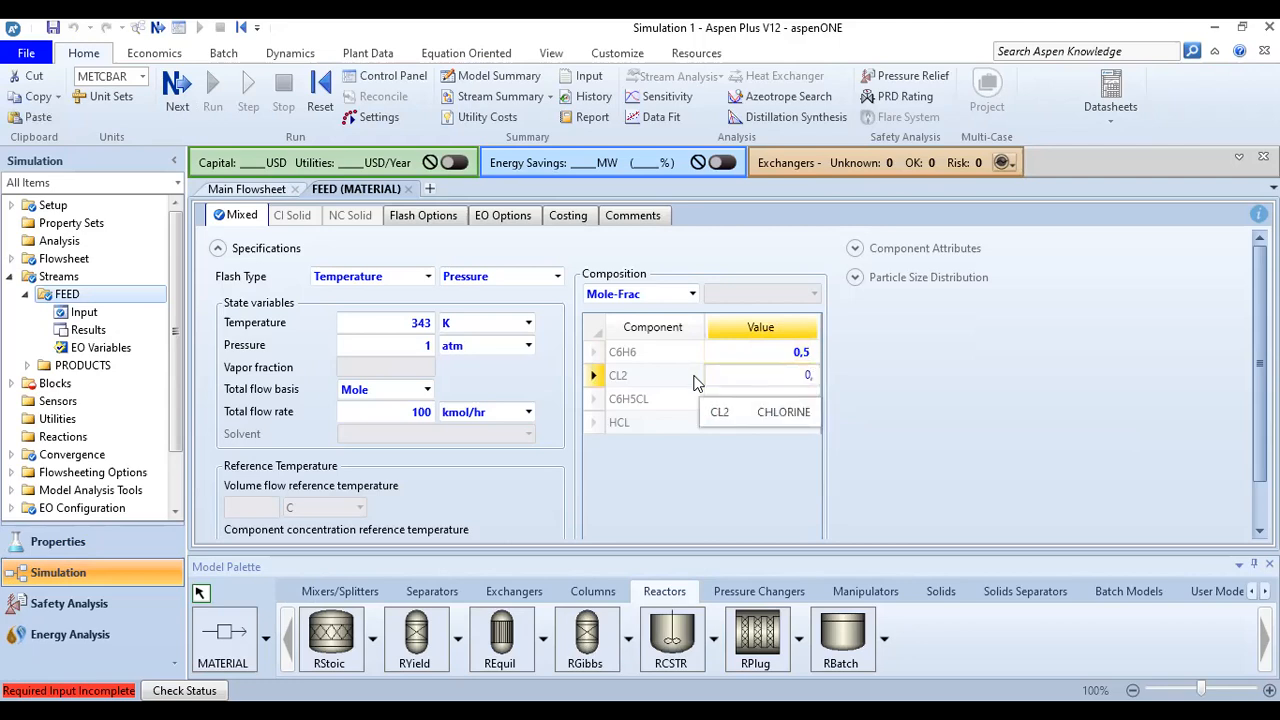
pyautogui.write('0.5')
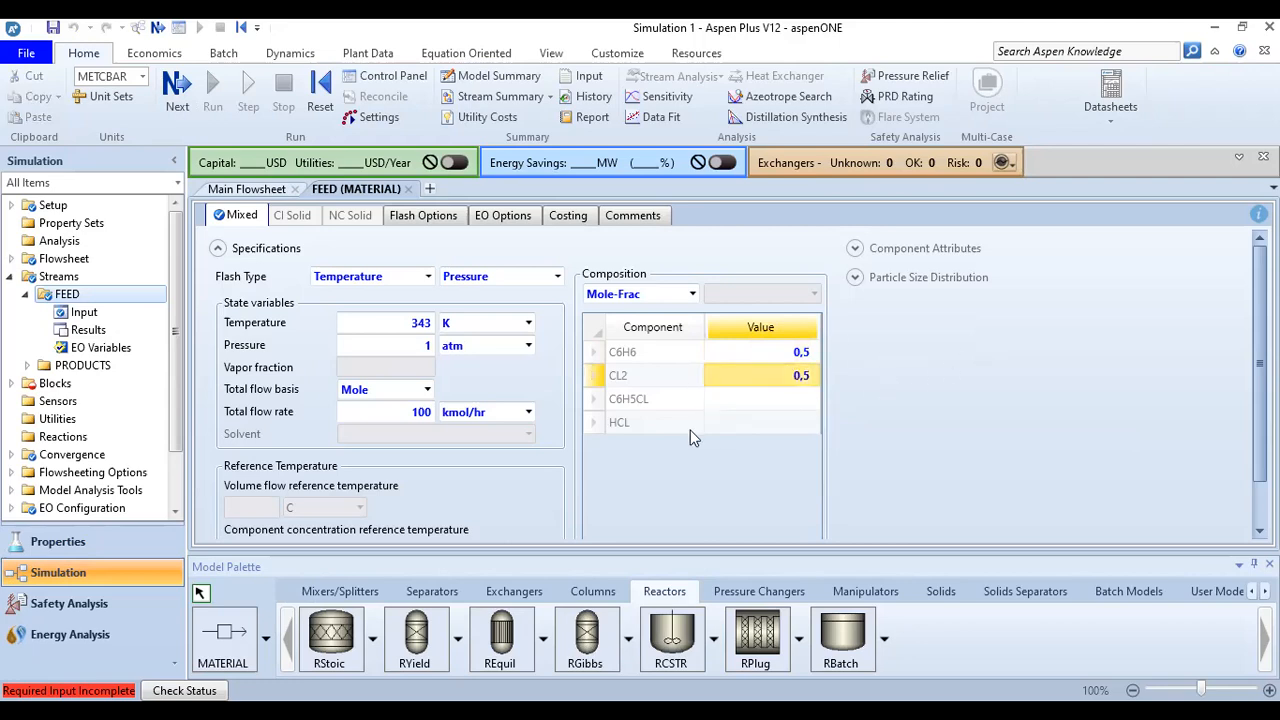
pyautogui.moveTo(671, 422)
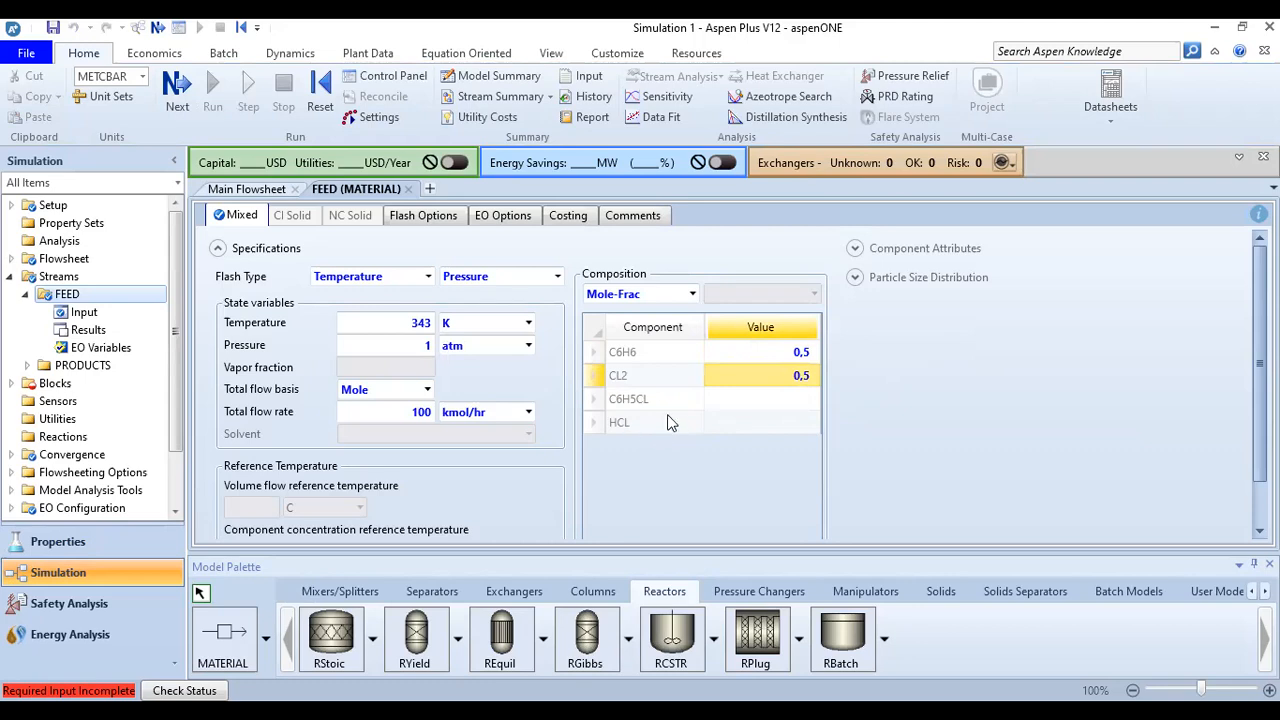
pyautogui.moveTo(992, 390)
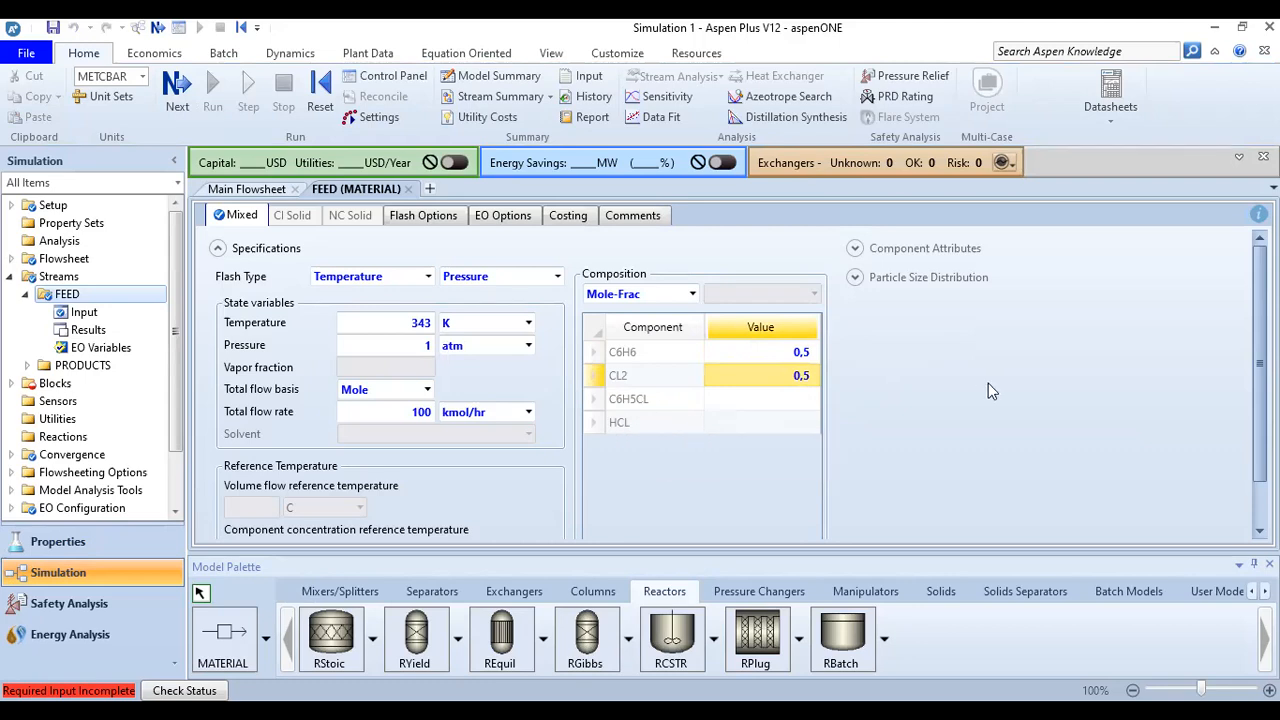
pyautogui.moveTo(970, 426)
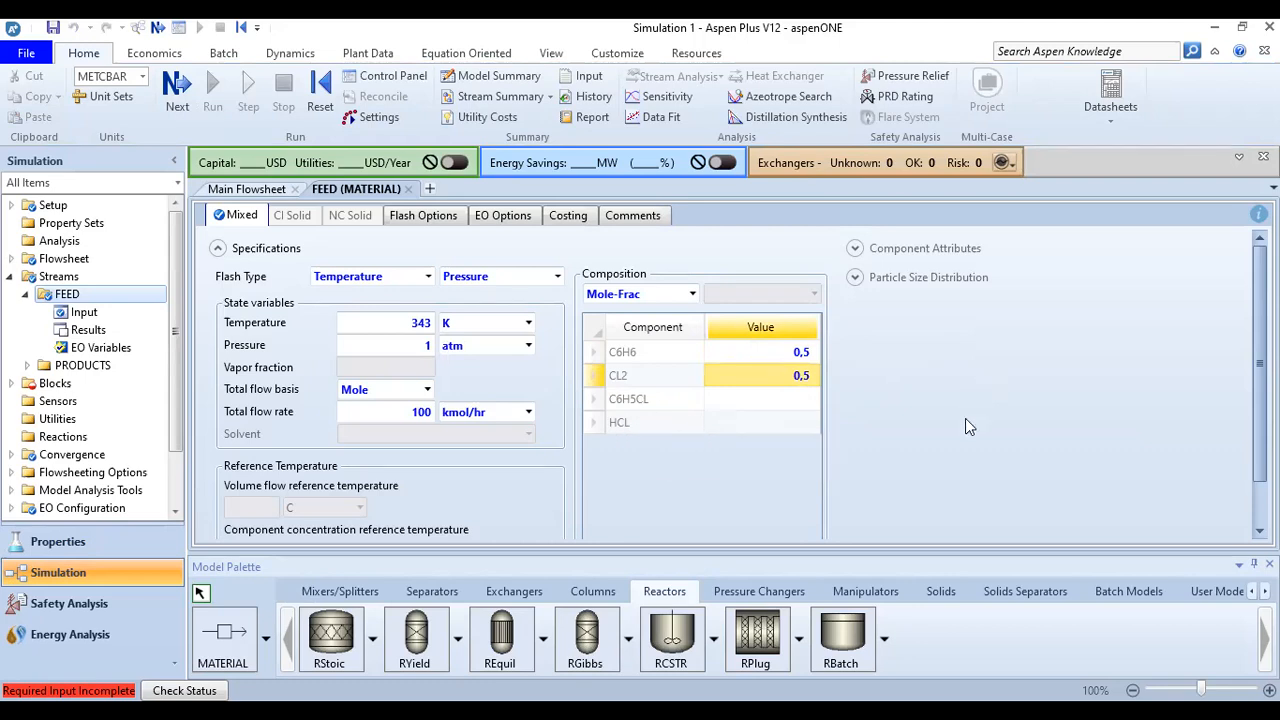
pyautogui.moveTo(313, 492)
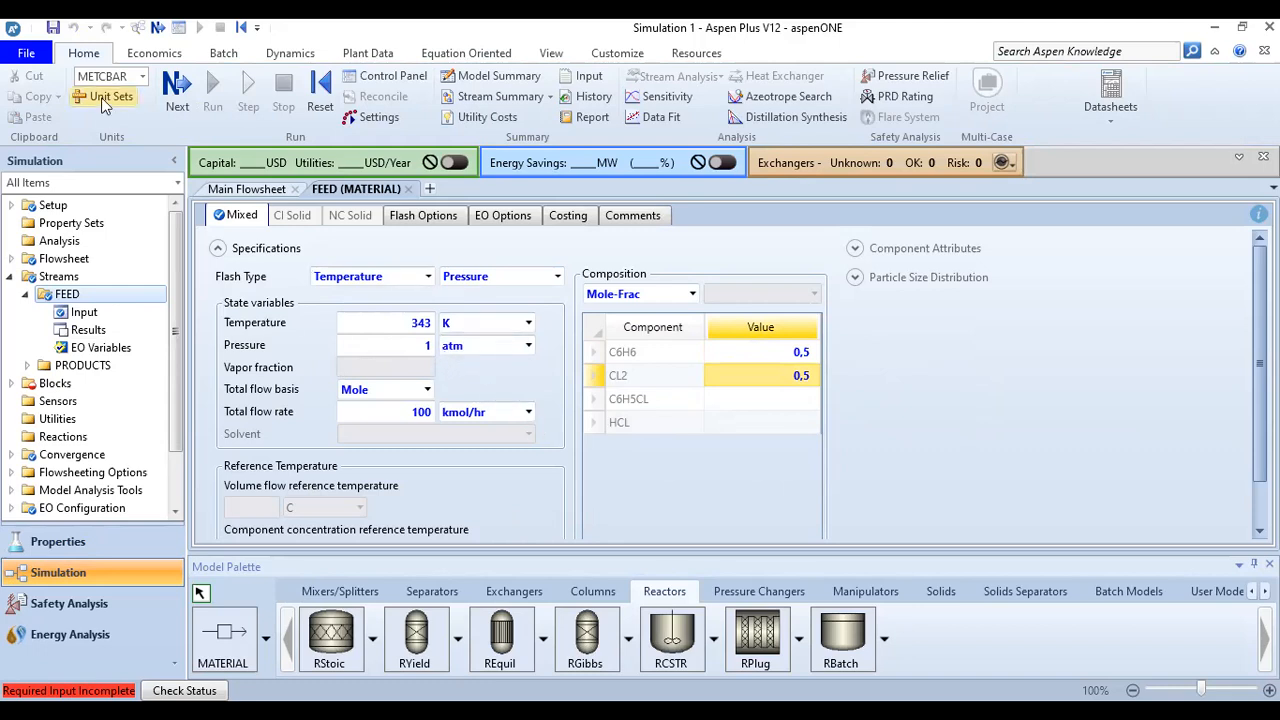
pyautogui.moveTo(145, 85)
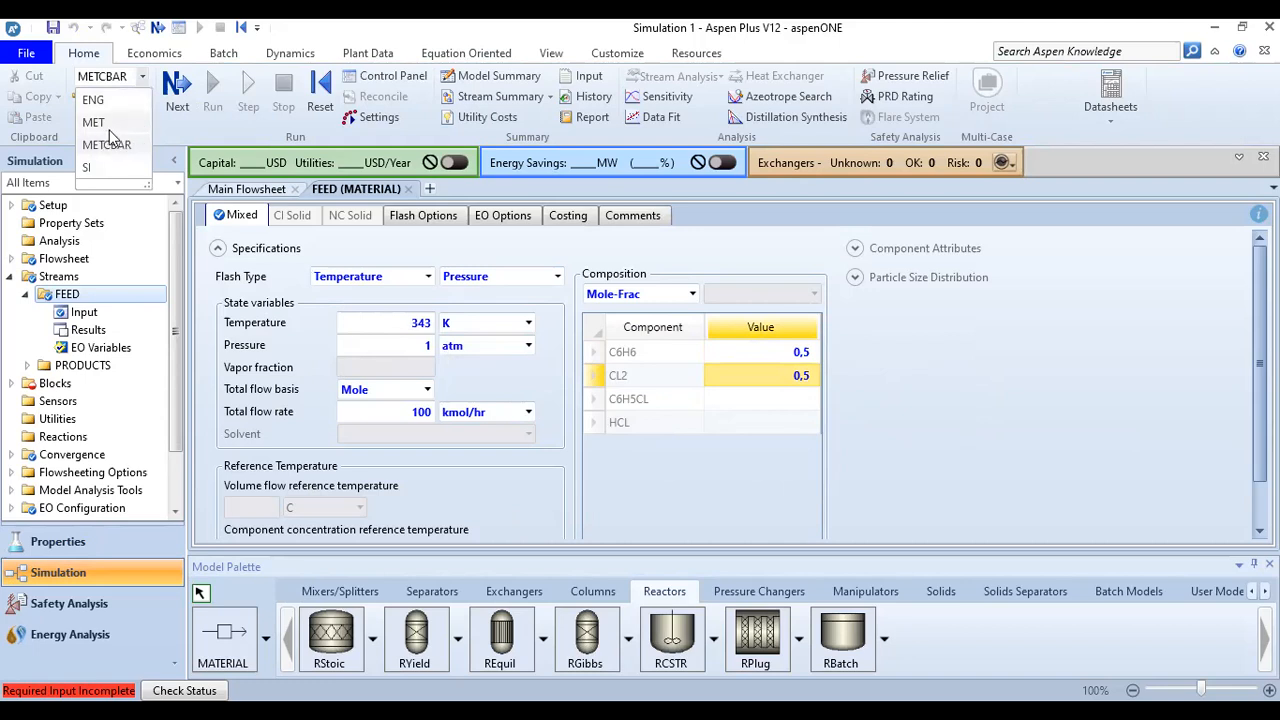
pyautogui.moveTo(118, 128)
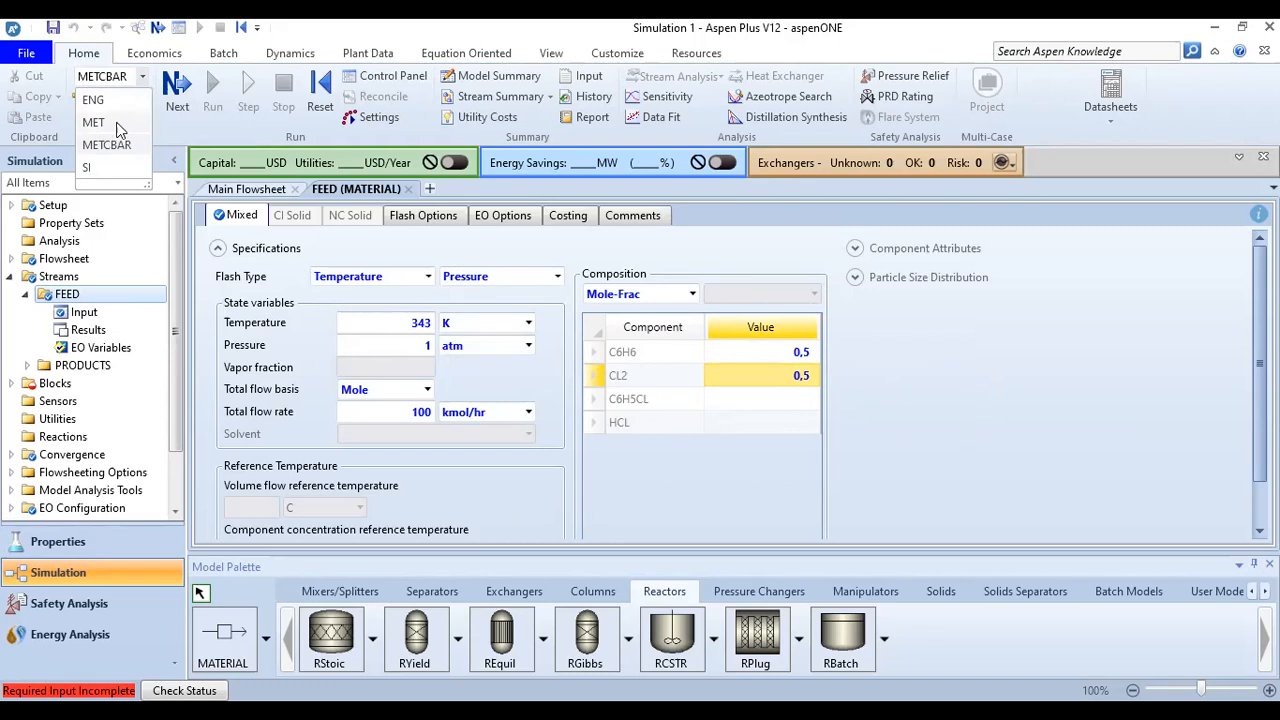
# - Pick the MET unit set in the Home ribbon, briefly trying SI before returning
pyautogui.click(93, 121)
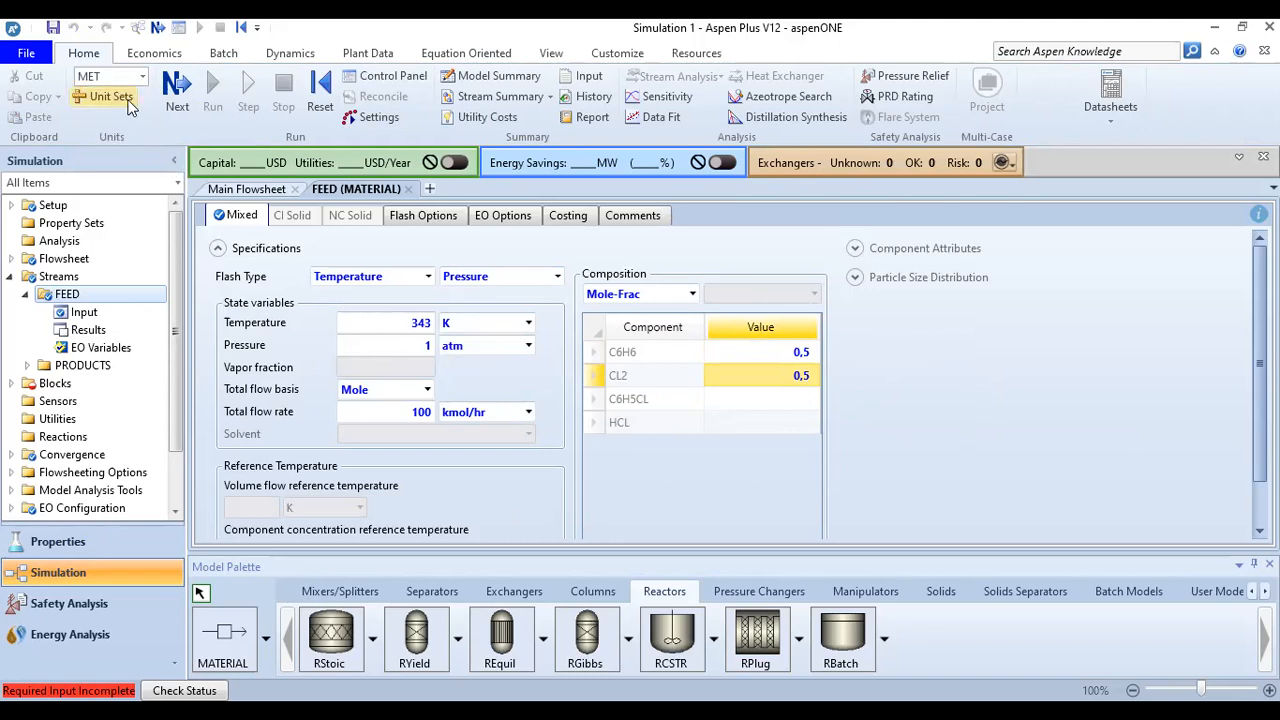
pyautogui.click(141, 75)
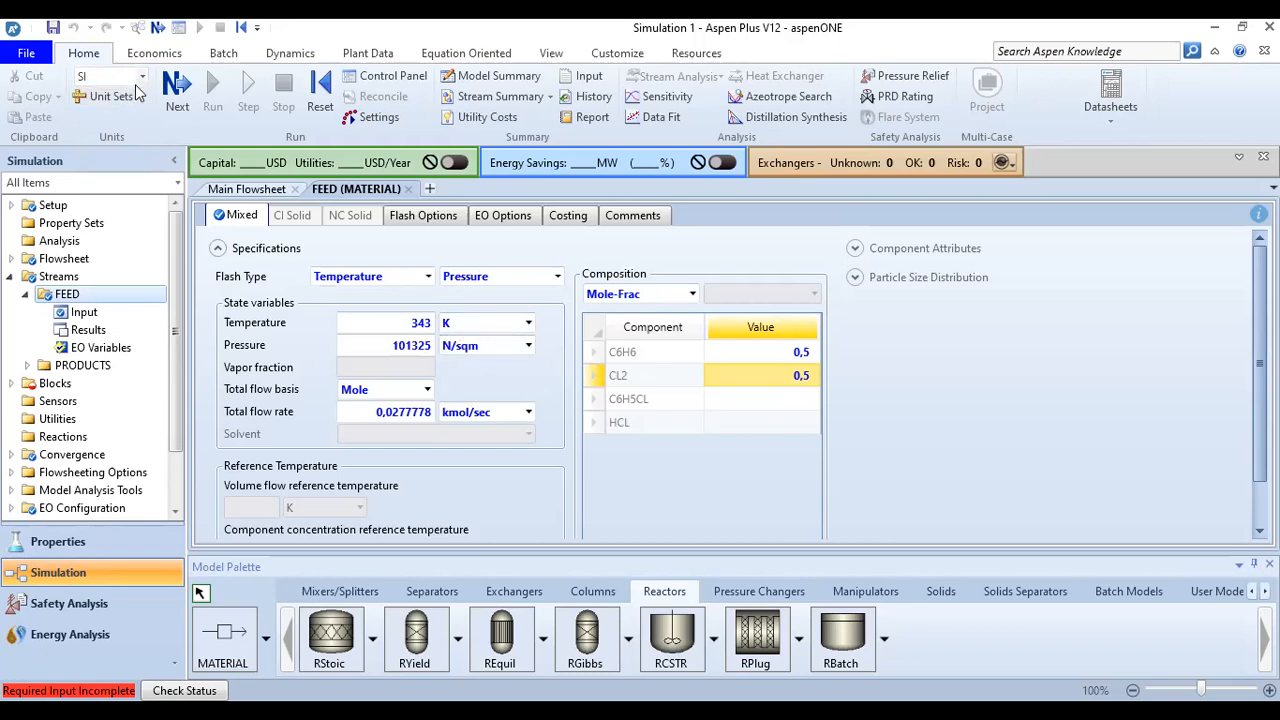
pyautogui.click(143, 77)
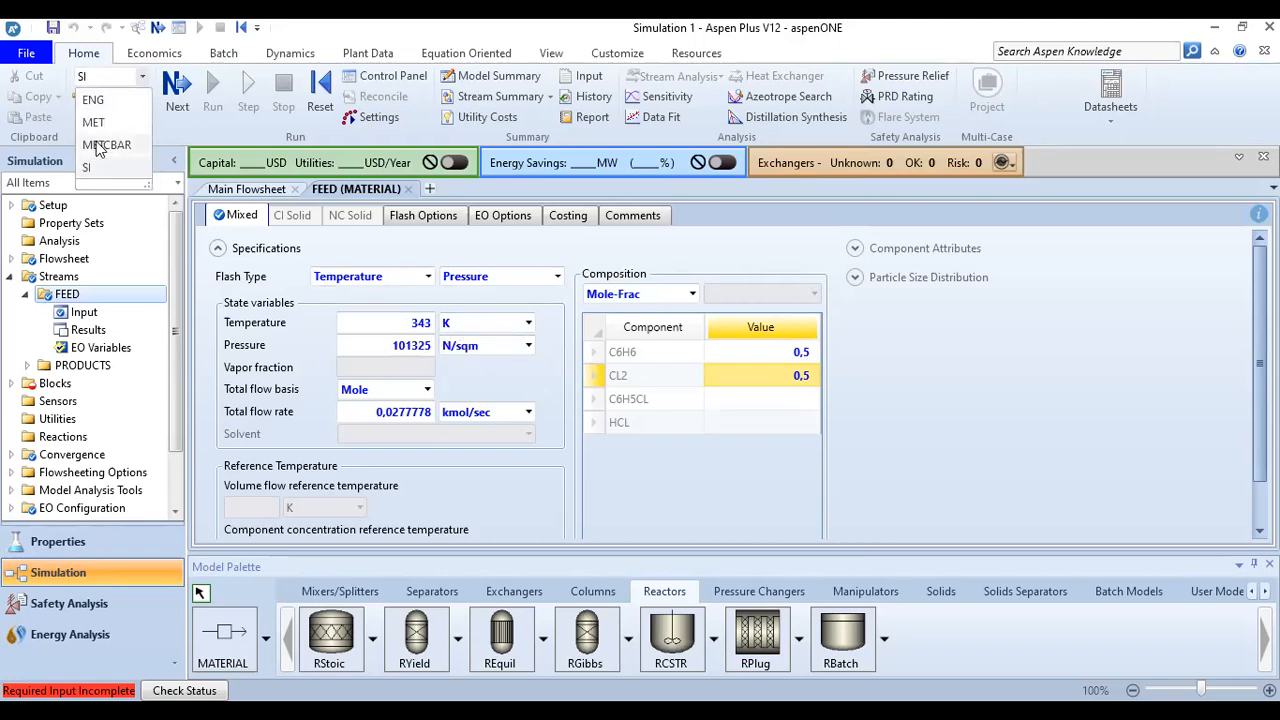
pyautogui.click(92, 121)
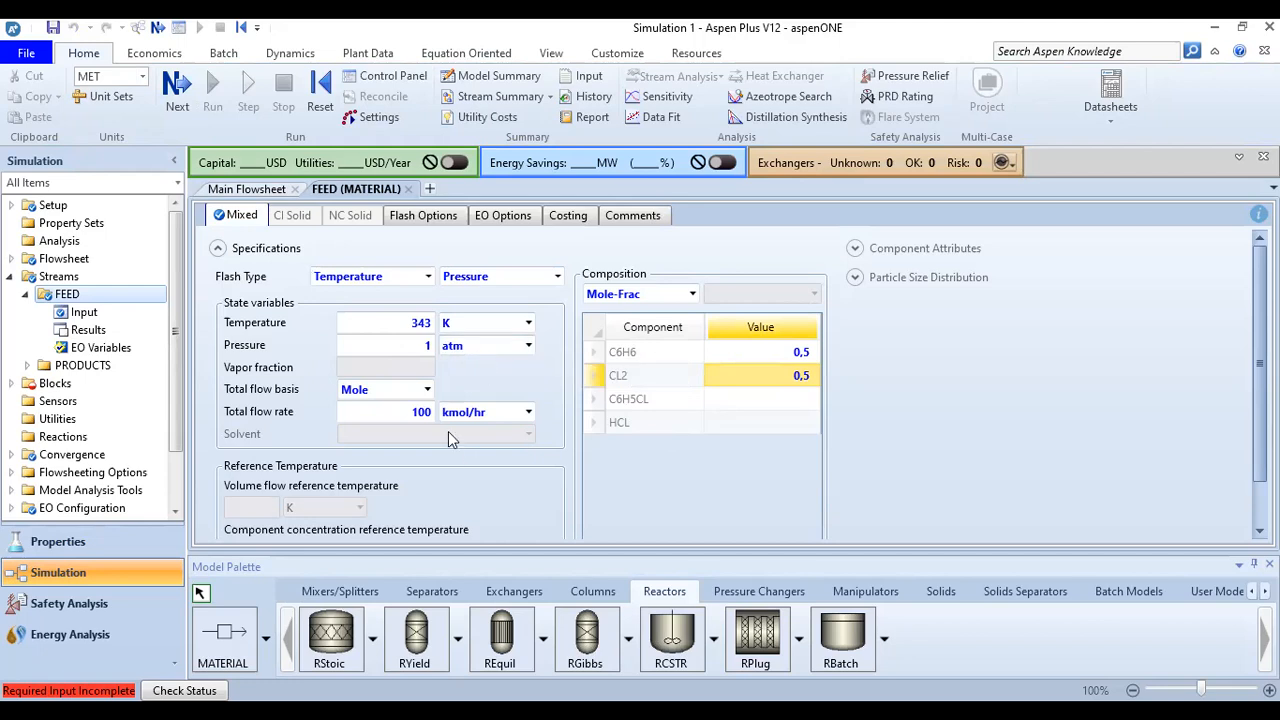
pyautogui.moveTo(649, 415)
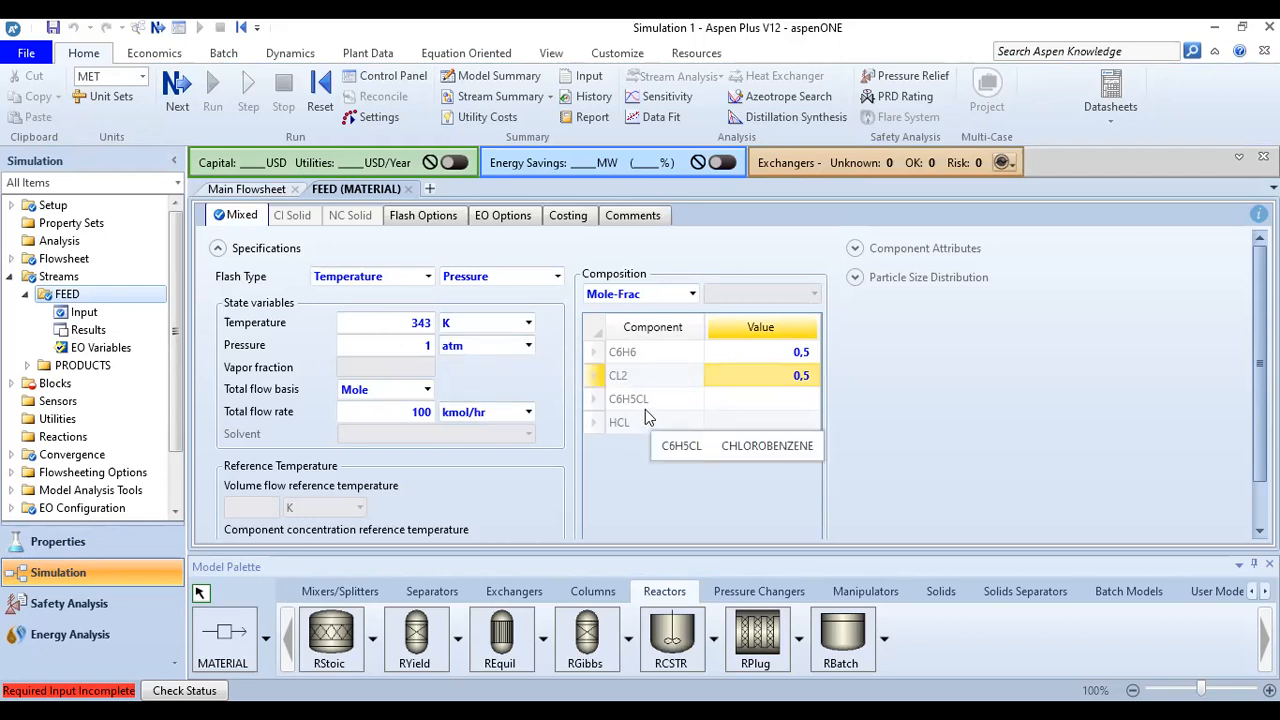
pyautogui.moveTo(322, 230)
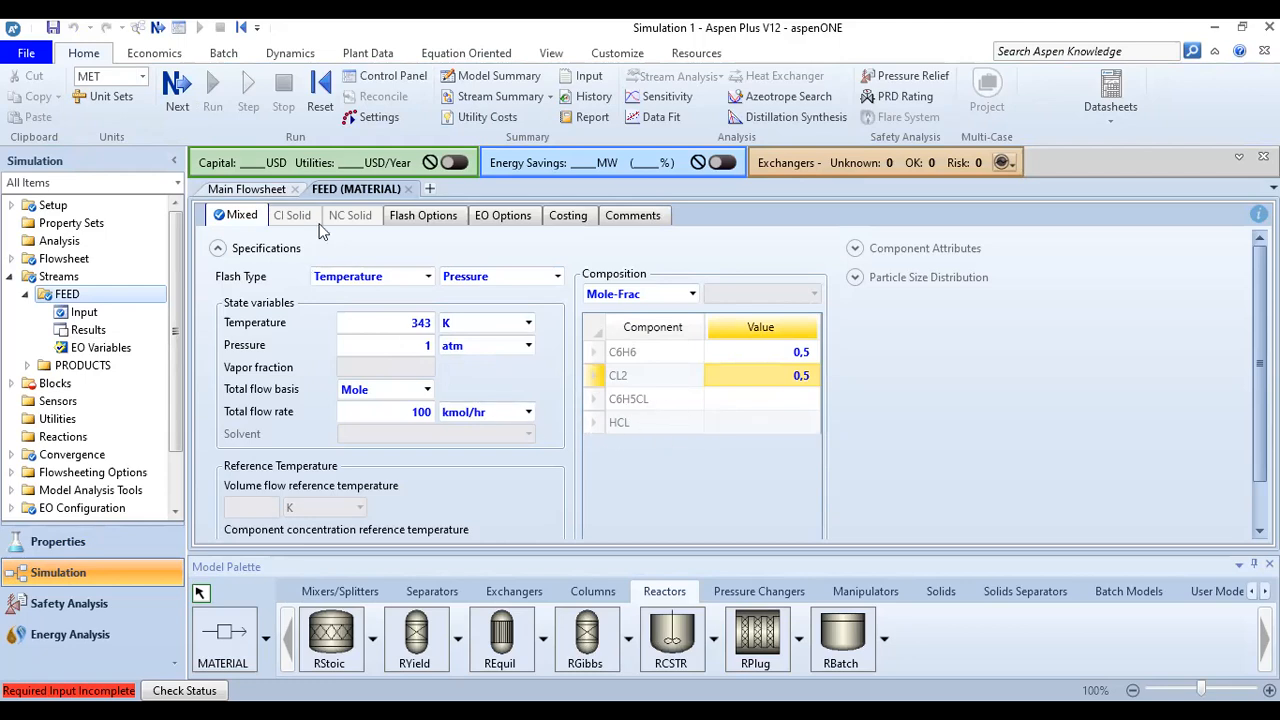